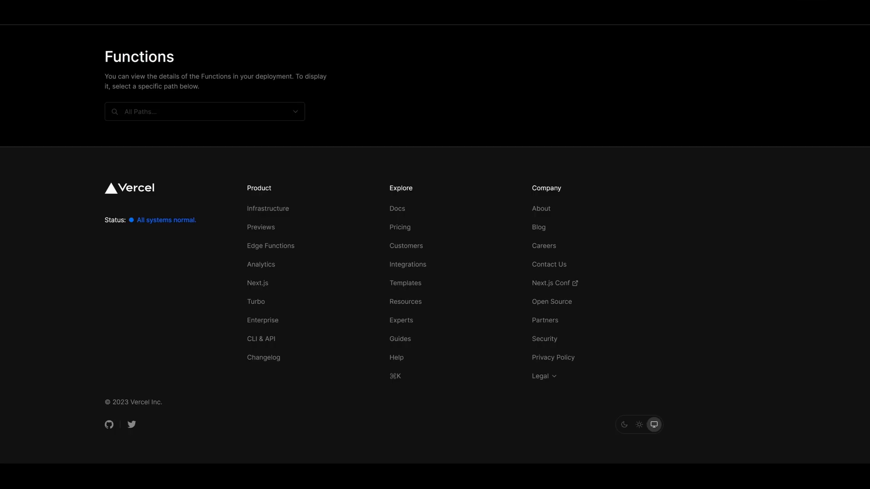
- Pick api/get-feed from the path list to show its Node.js 18.x, San Francisco details
click(204, 111)
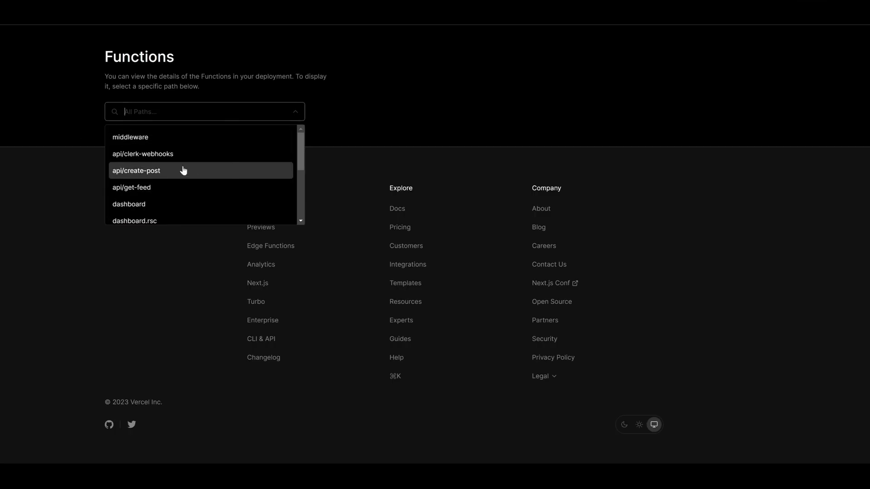
click(131, 188)
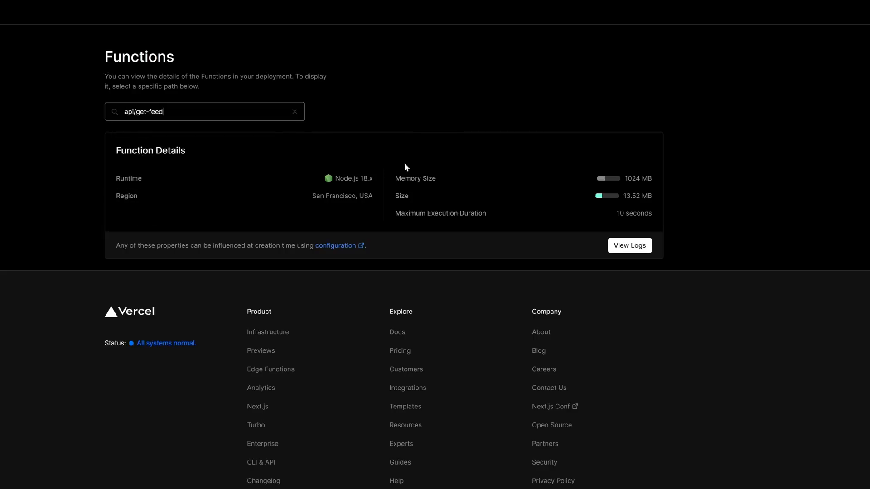
click(629, 246)
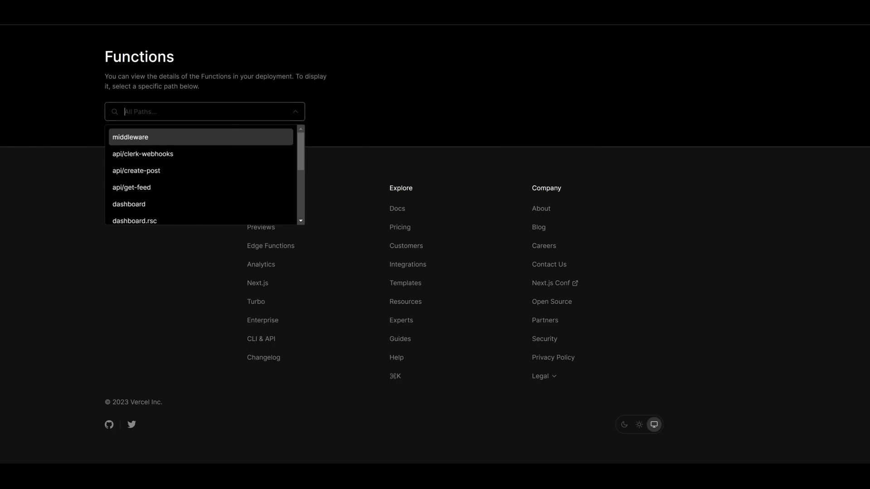
- Reselect api/get-feed to read its Node.js 18.x runtime and San Francisco, USA region
click(132, 187)
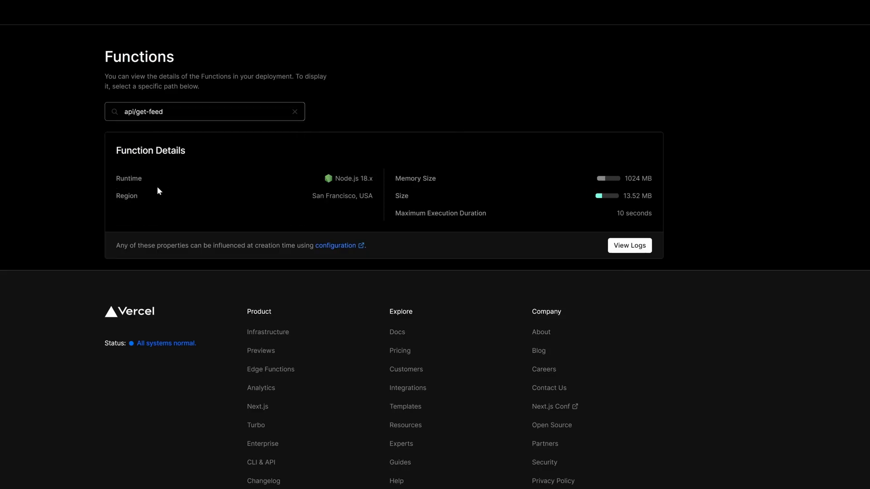
mouse_move(604, 235)
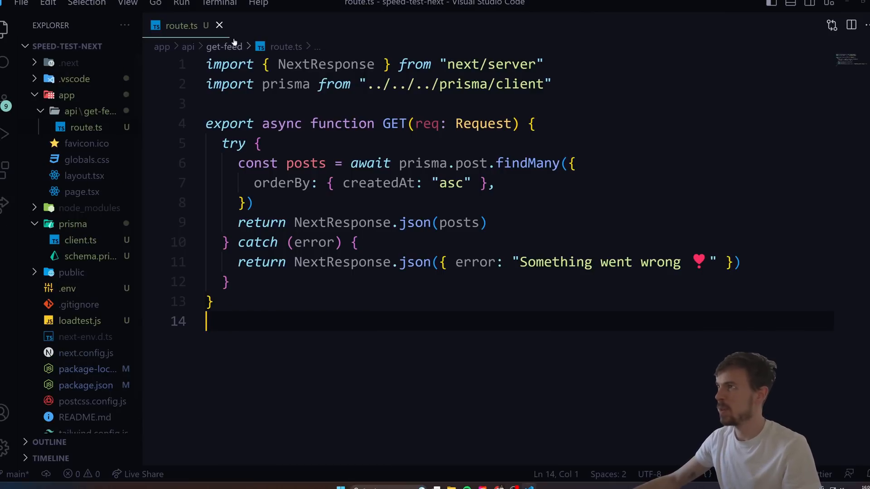
- Reopen the get-feed route.ts and publish speed-test-next as a public GitHub repository
click(219, 25)
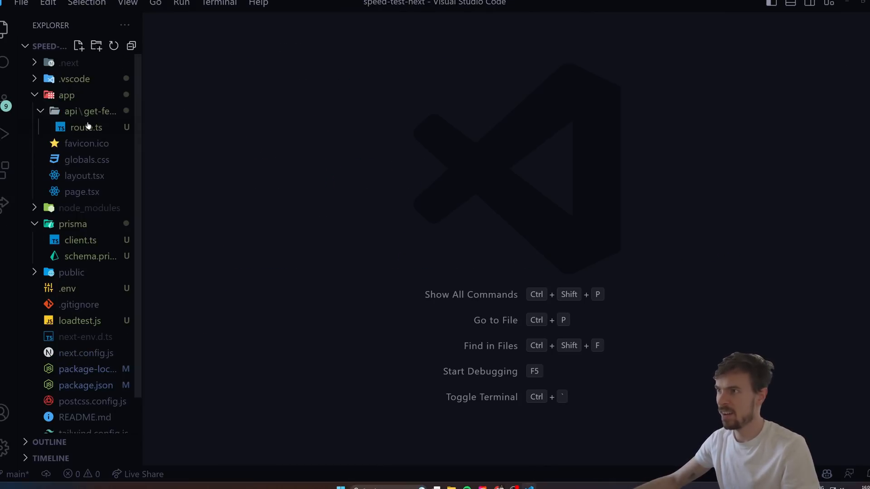
click(91, 111)
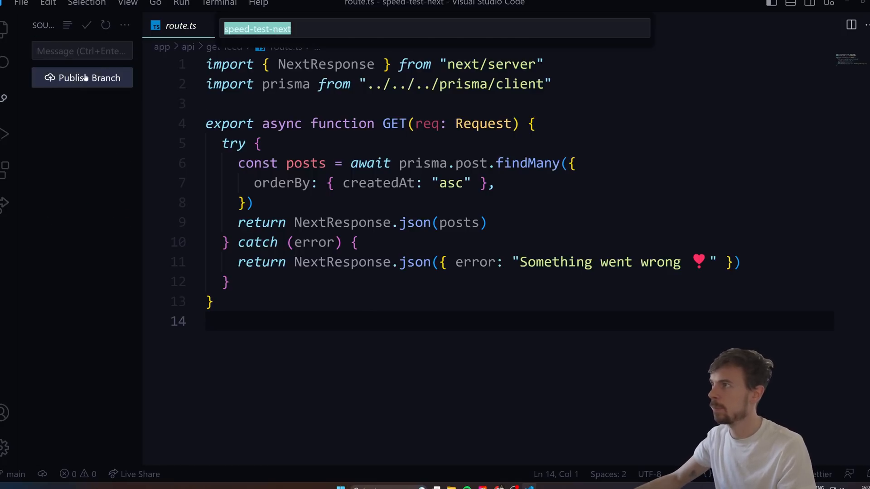
click(82, 77)
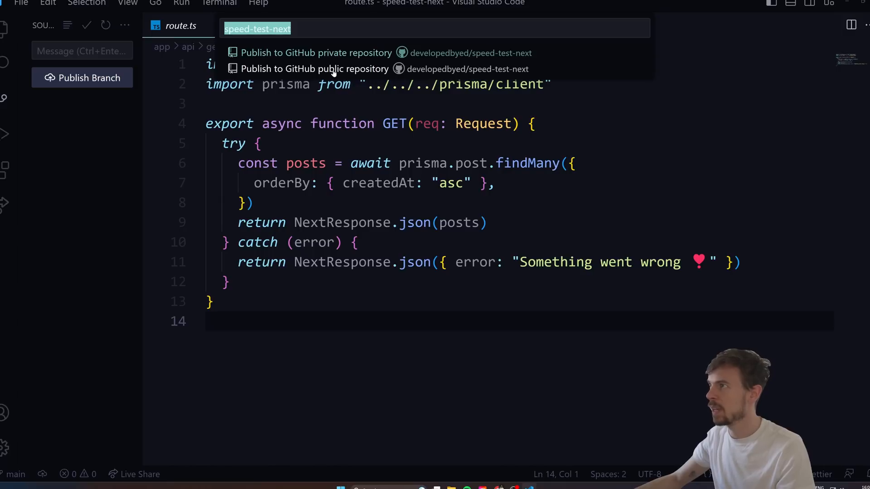
click(314, 69)
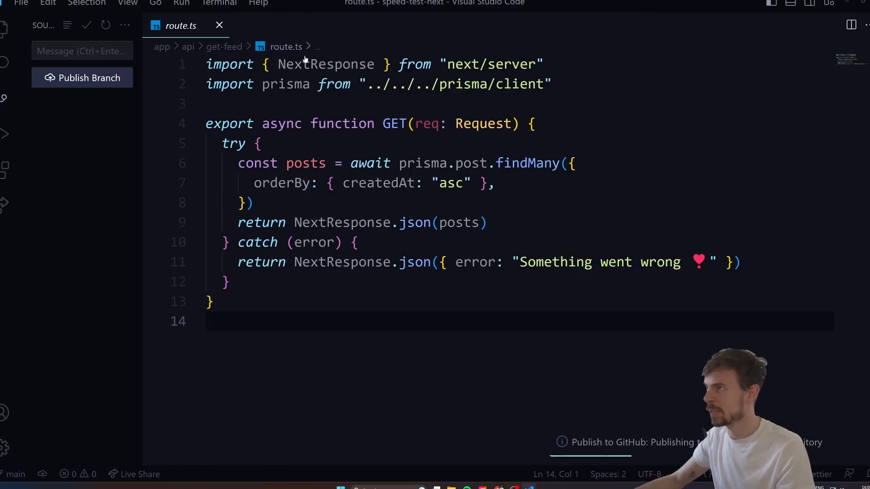
click(82, 77)
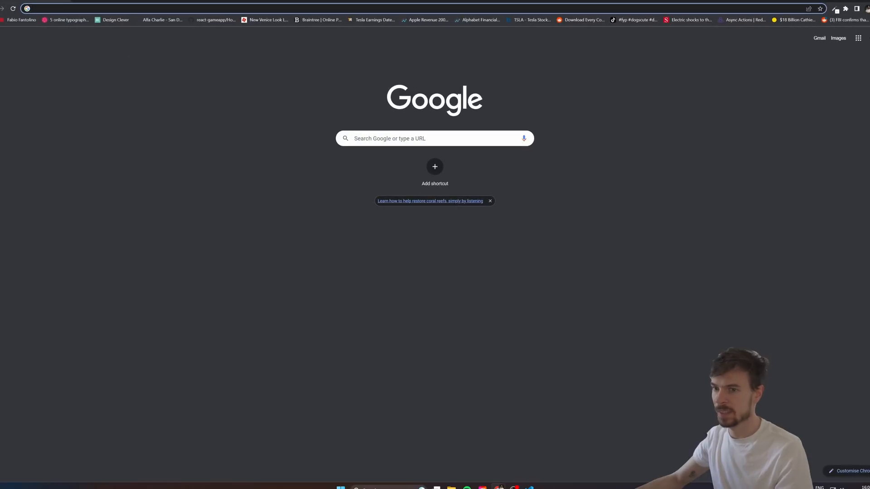
- Go to railway.app and view the Post It project's Postgres database
text(railway.app)
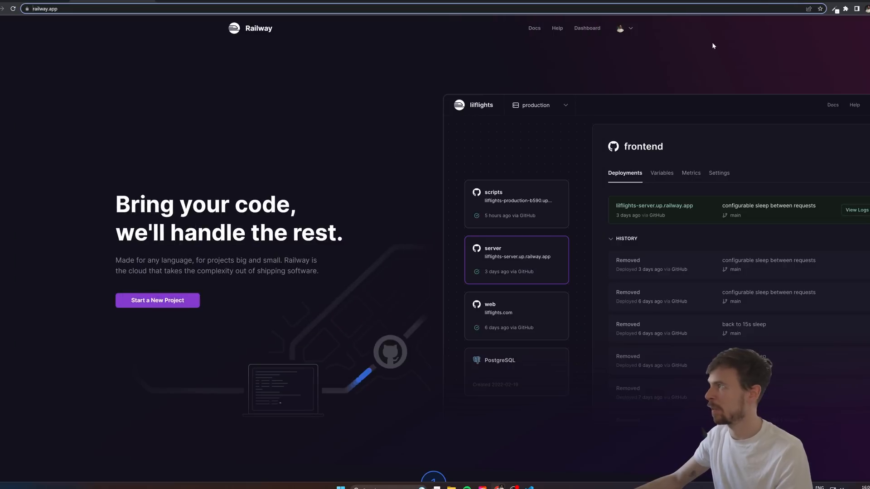
click(586, 28)
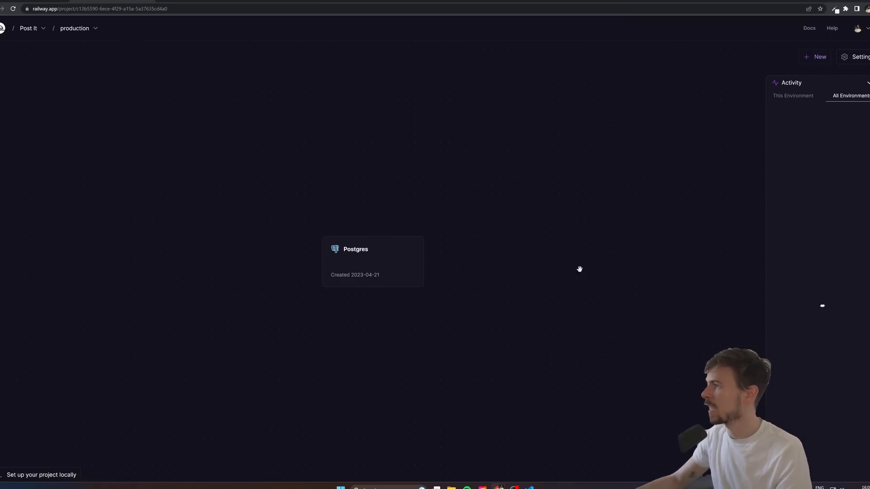
click(372, 262)
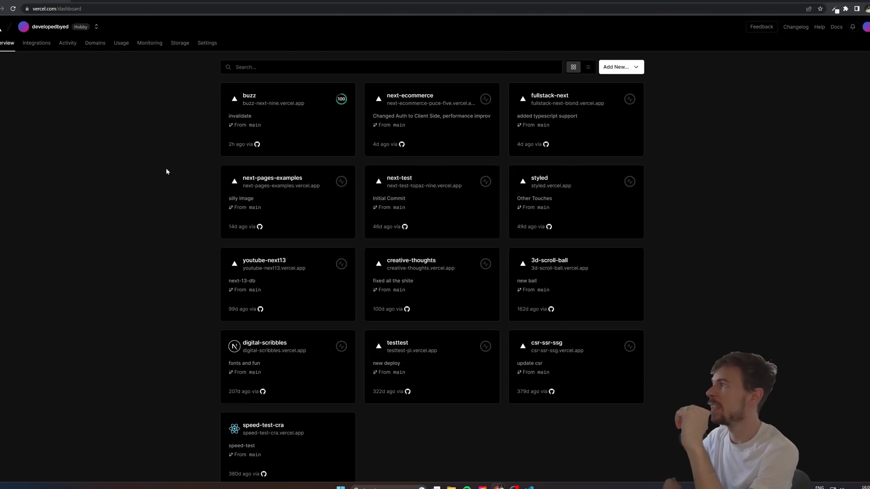
mouse_move(227, 118)
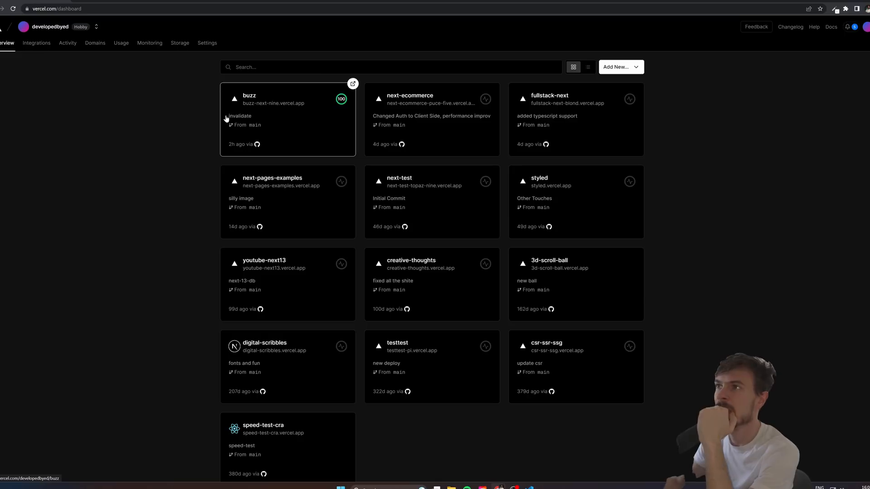
- Import speed-test-next as a Next.js project with custom environment variables and deploy it
click(621, 66)
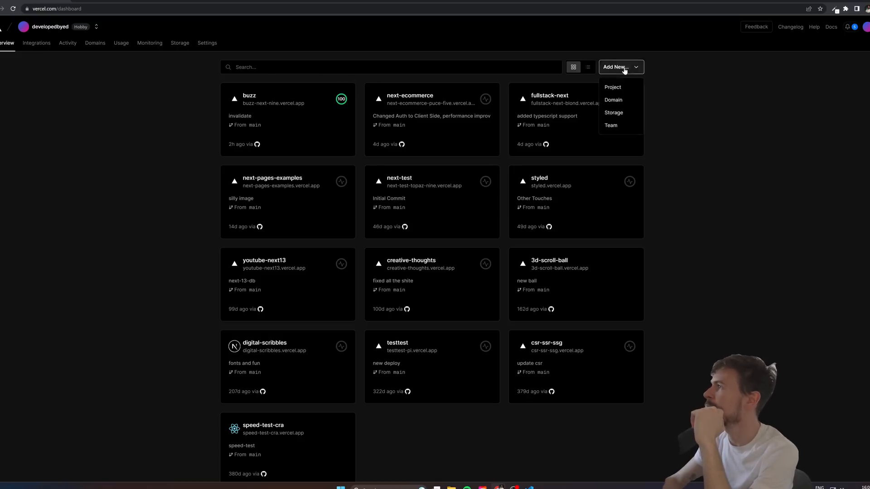
click(612, 87)
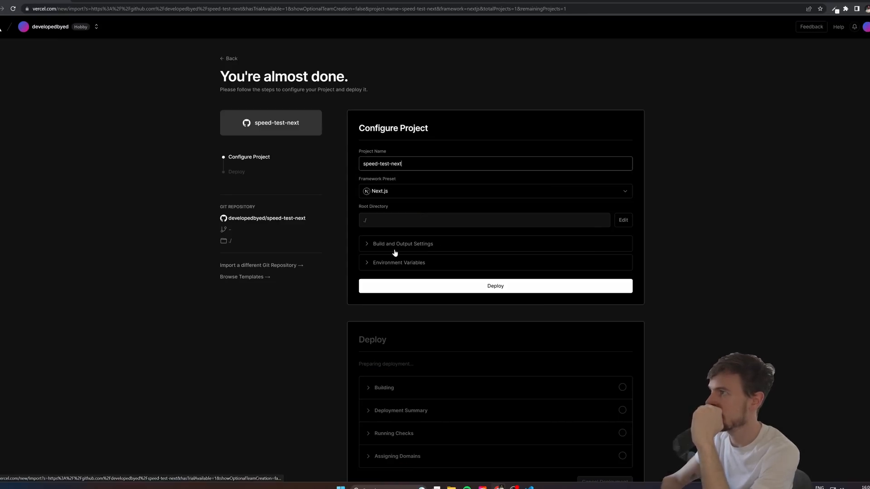
scroll(down, 3)
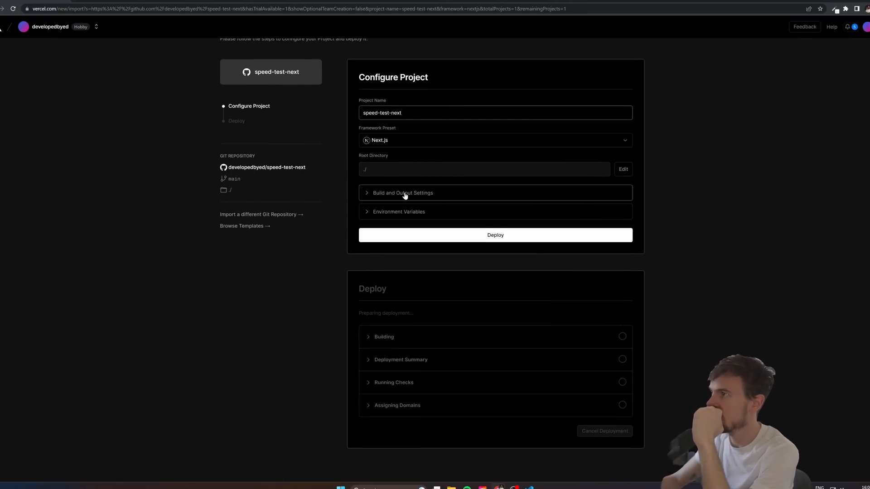
click(403, 193)
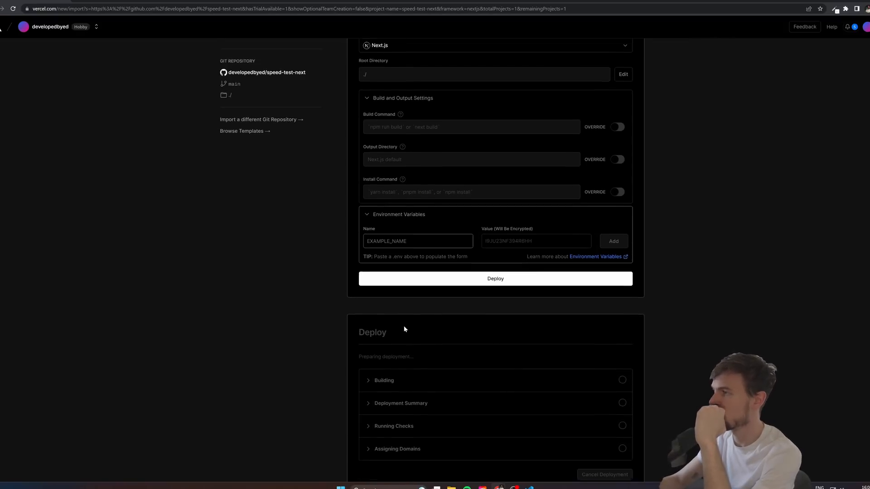
scroll(down, 3)
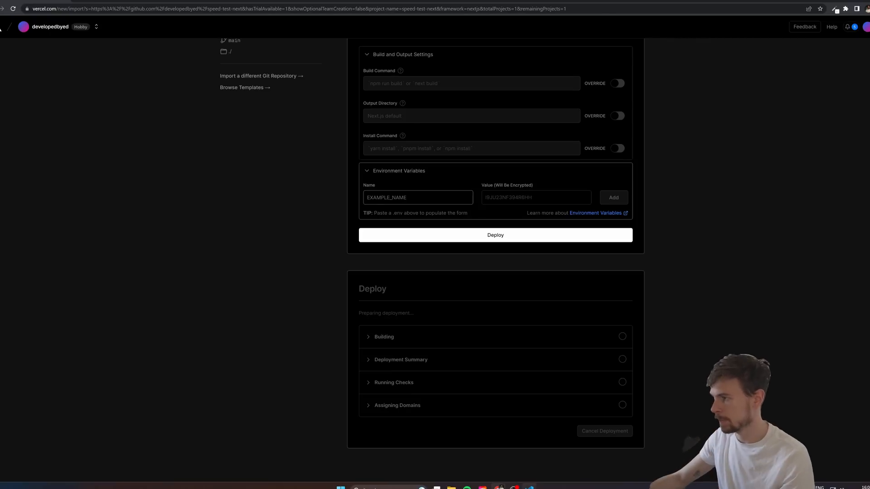
click(495, 235)
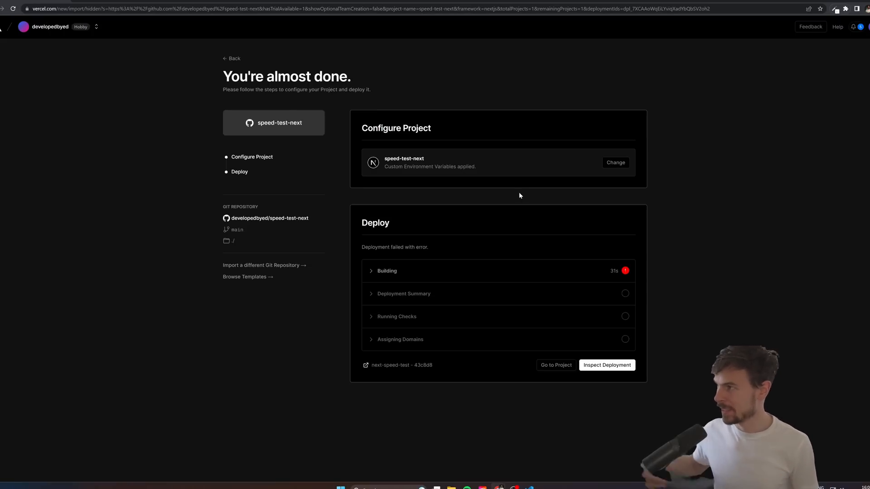
- Expand the Building log and scroll to the PrismaClientInitializationError for /api/get-feed
click(387, 271)
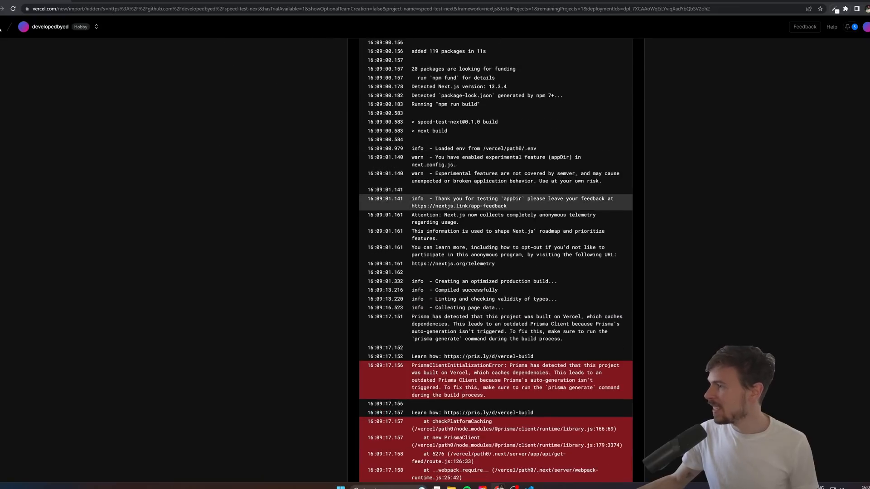
scroll(down, 3)
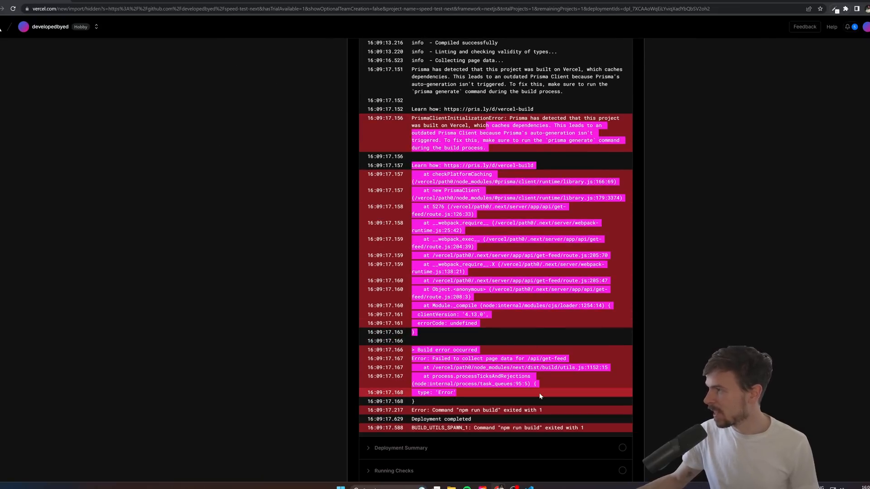
mouse_move(607, 324)
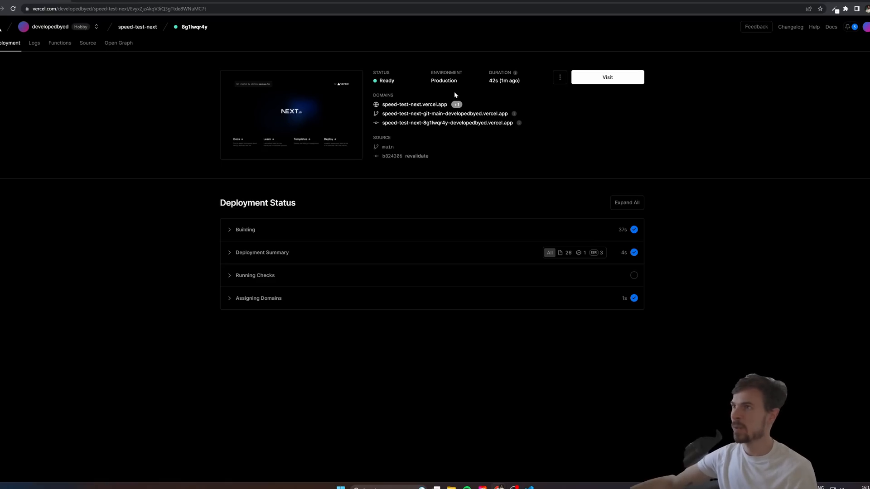
mouse_move(314, 207)
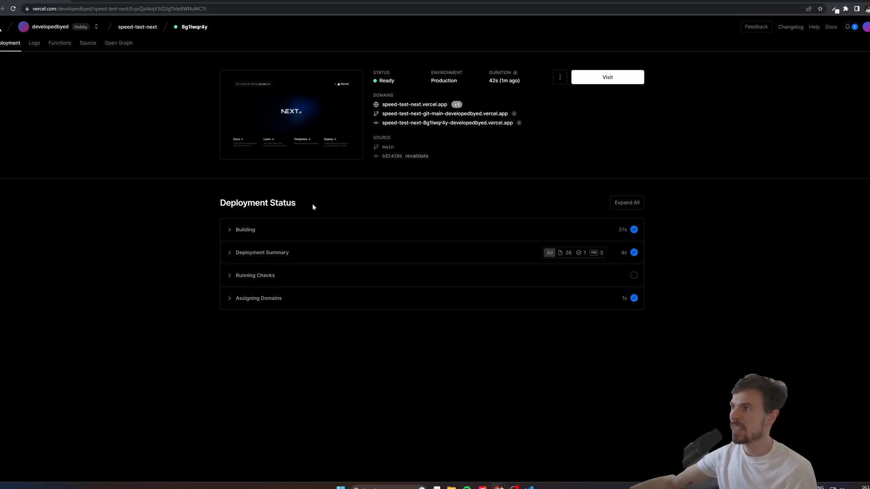
mouse_move(60, 44)
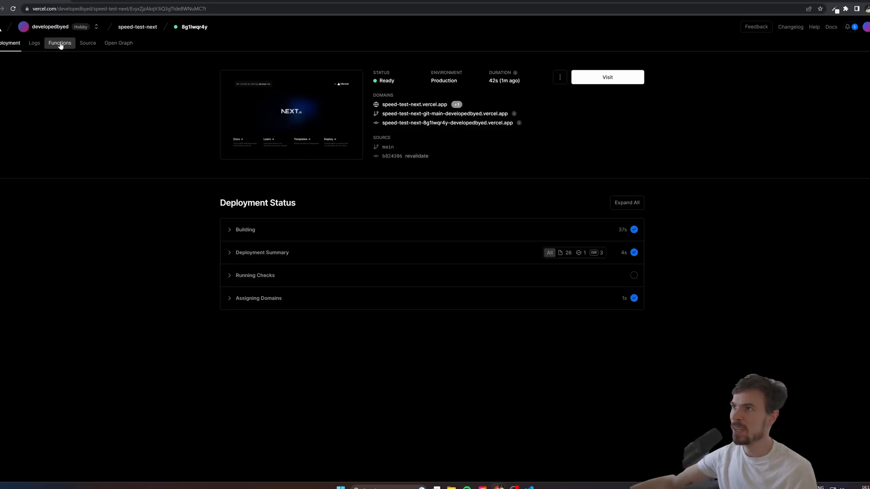
- Show api/get-feed's details: Node.js 18.x, Washington, D.C., 10-second max duration
click(60, 43)
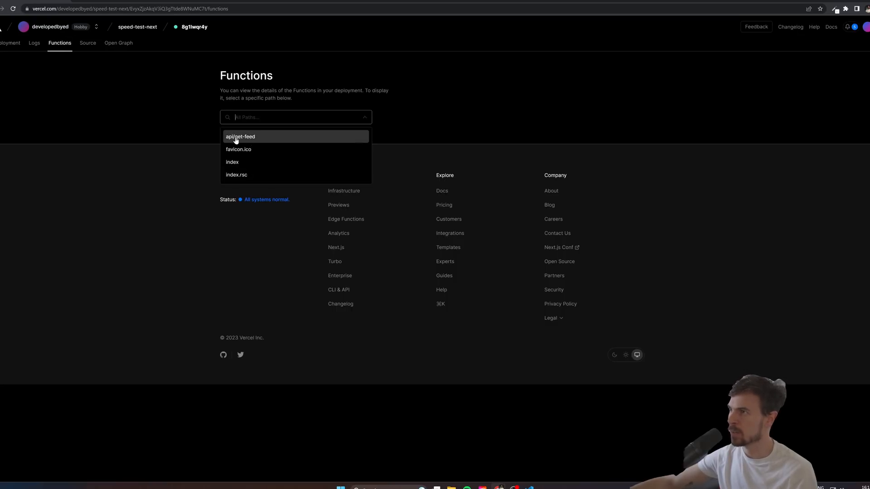
click(239, 135)
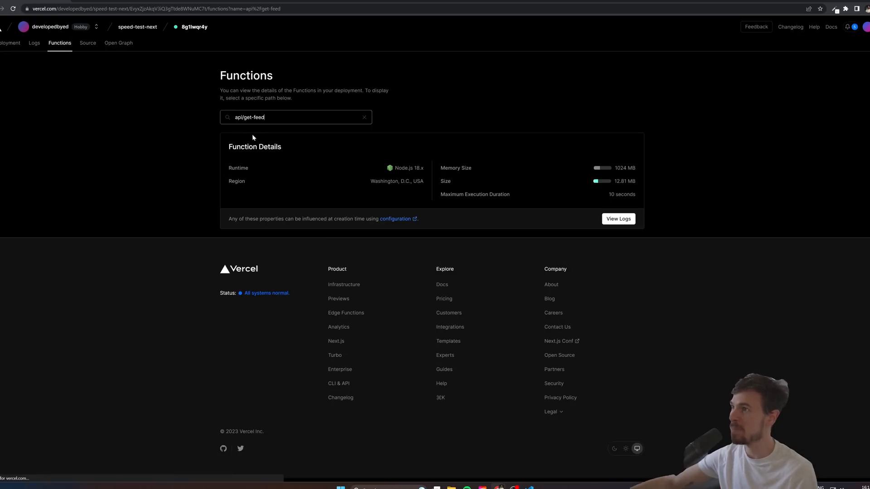
double_click(409, 167)
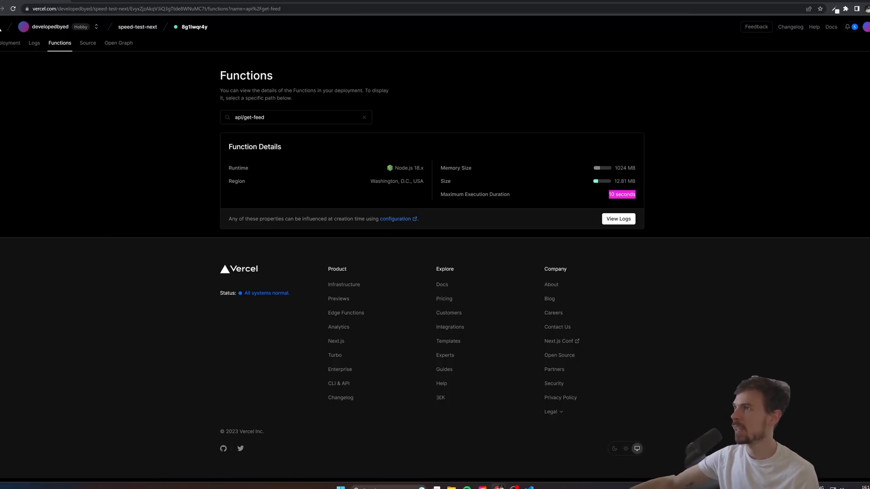
mouse_move(403, 195)
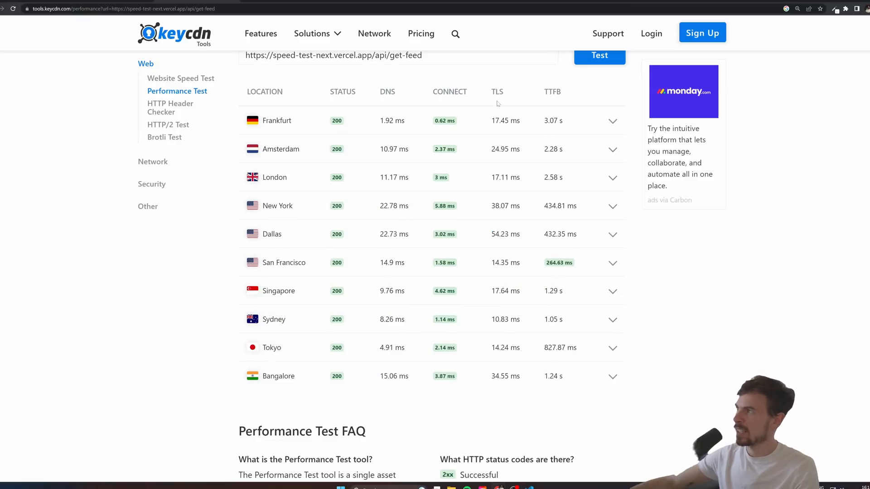
- Highlight the TTFB results, including Frankfurt's 3.07 s time to first byte
double_click(552, 92)
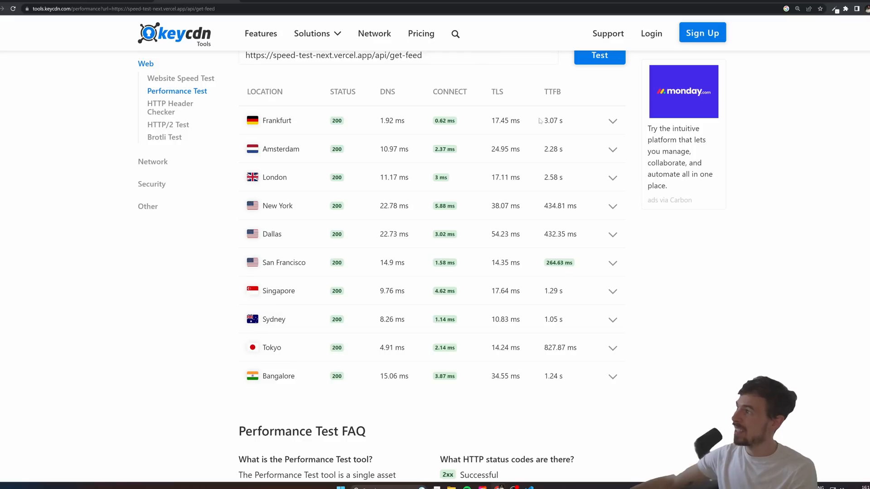
double_click(552, 149)
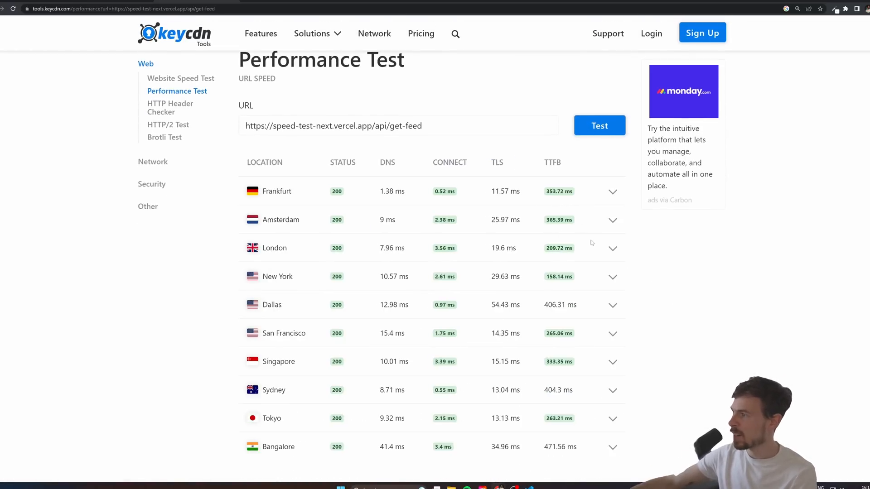
- Rerun the KeyCDN performance test for the api/get-feed URL
scroll(down, 3)
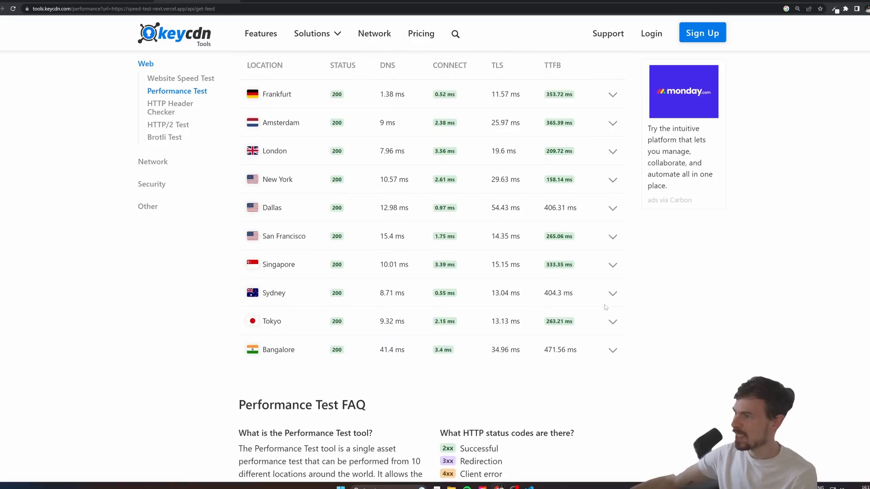
click(599, 90)
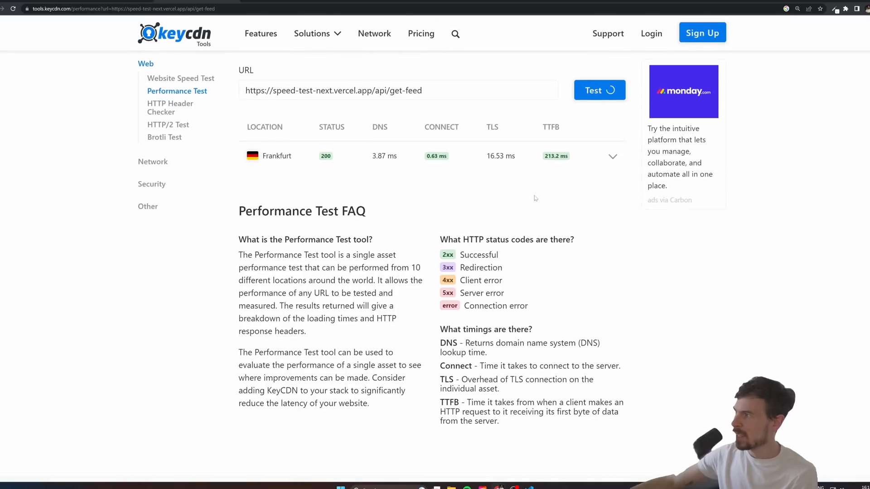
click(599, 90)
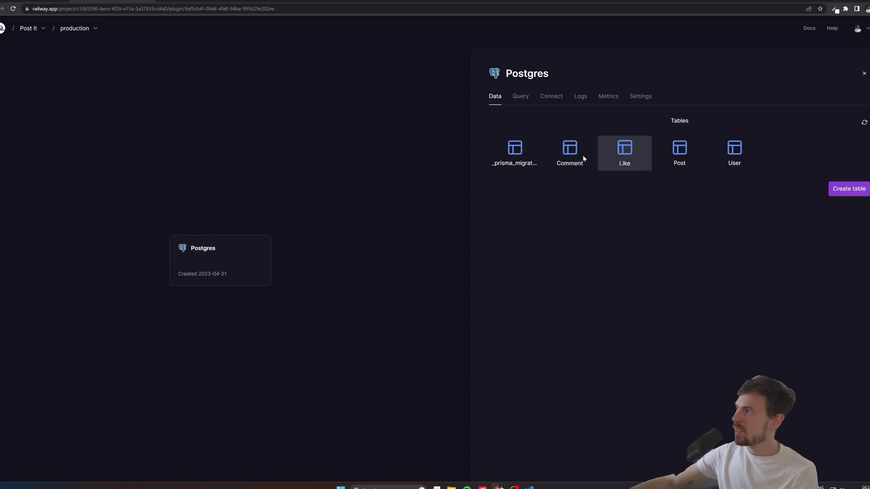
- Open the Post It Postgres service showing its Comment, Like, Post and User tables
click(569, 153)
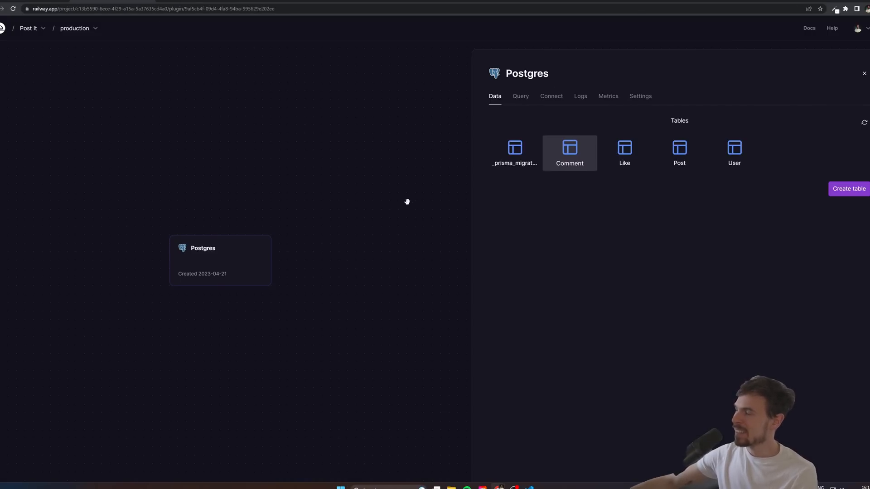
click(515, 153)
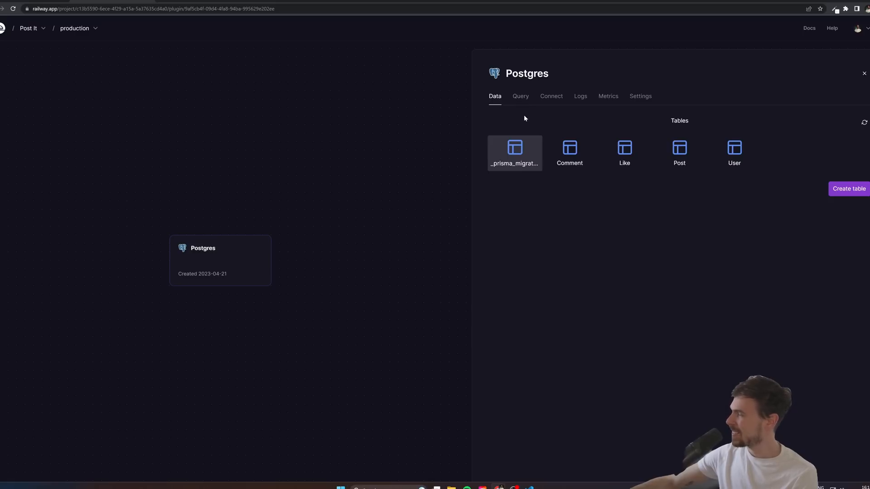
mouse_move(203, 31)
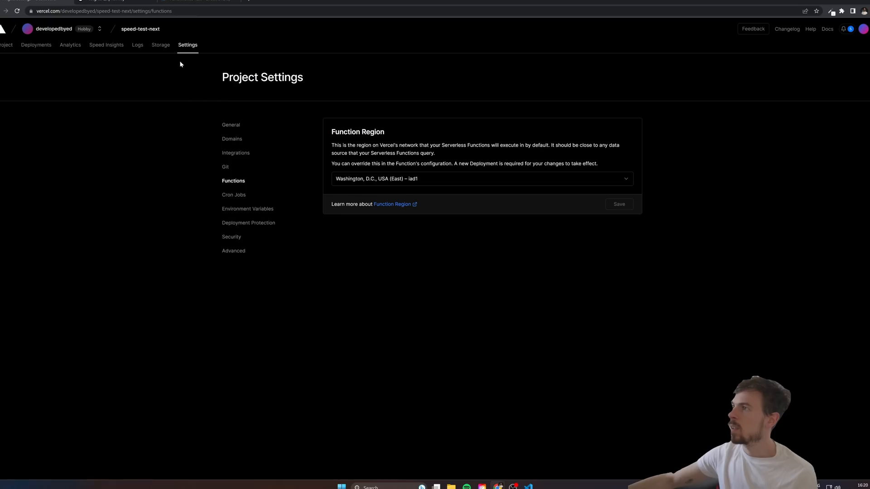
- Set the project's default function region to London, United Kingdom (West) – lhr1 and save
click(104, 11)
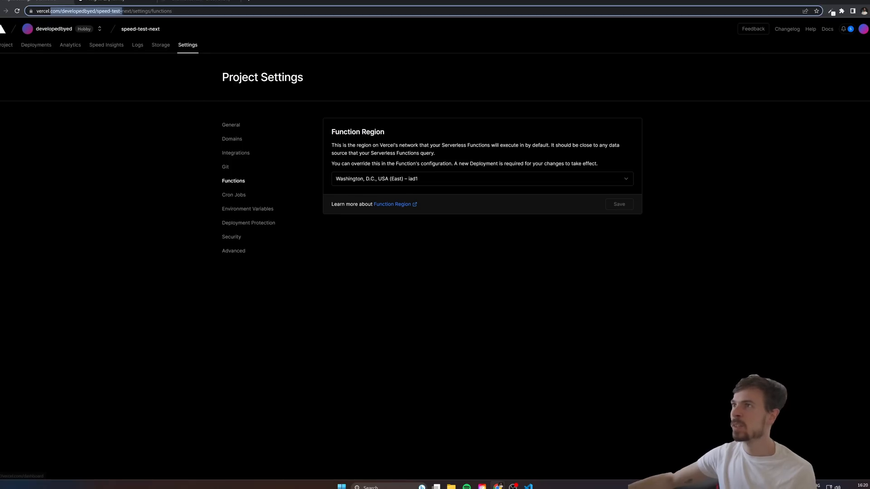
drag(331, 132, 409, 163)
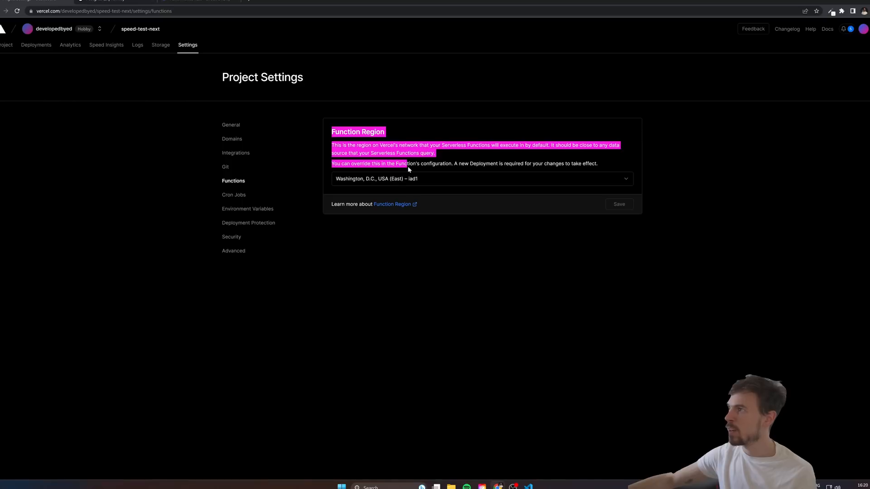
click(482, 178)
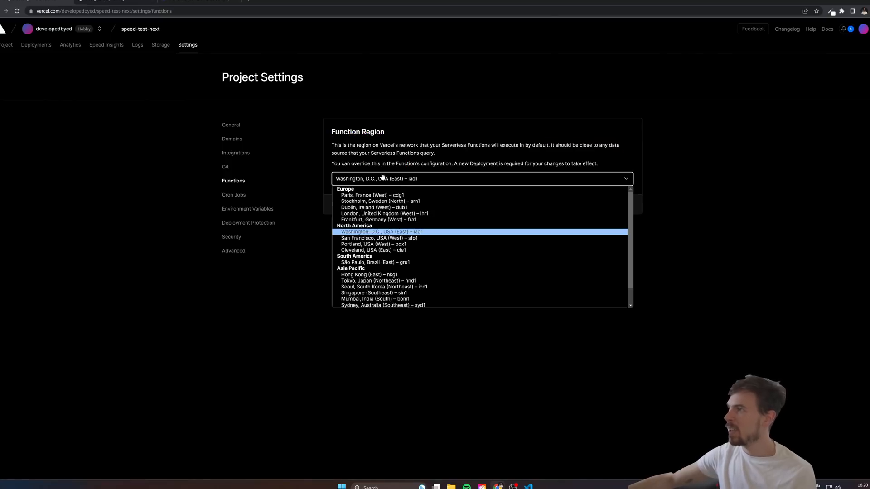
mouse_move(406, 238)
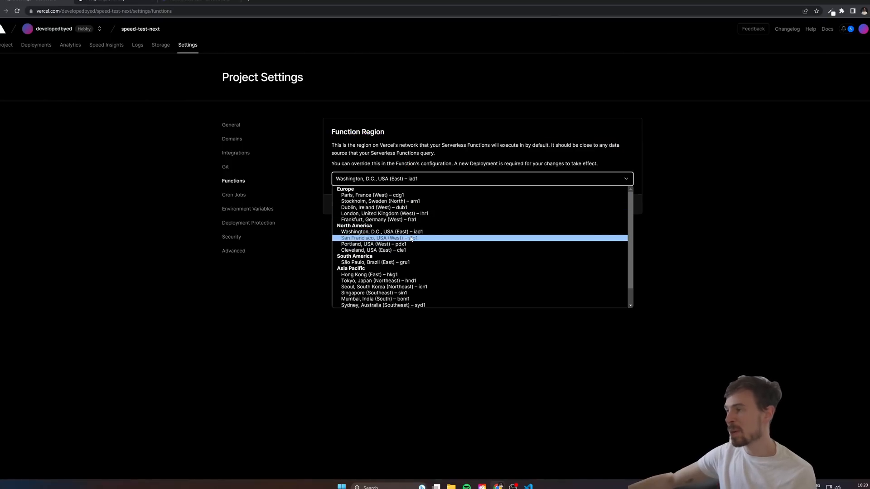
mouse_move(414, 245)
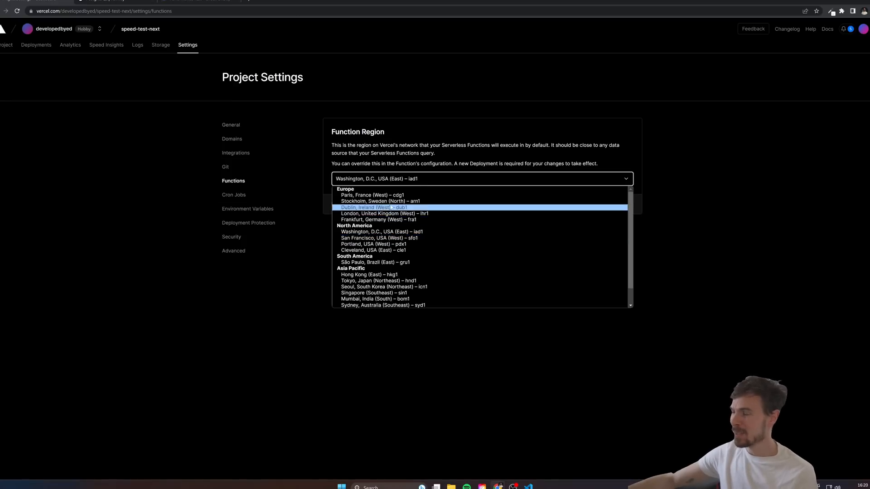
mouse_move(368, 232)
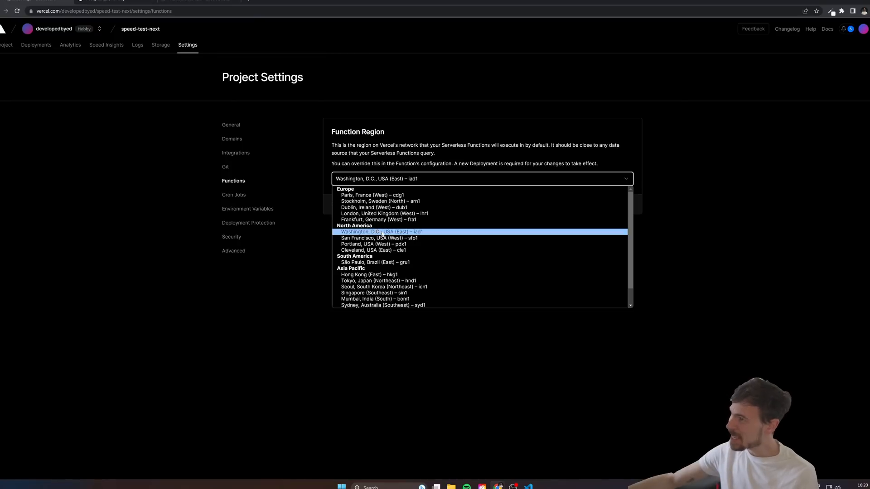
mouse_move(367, 195)
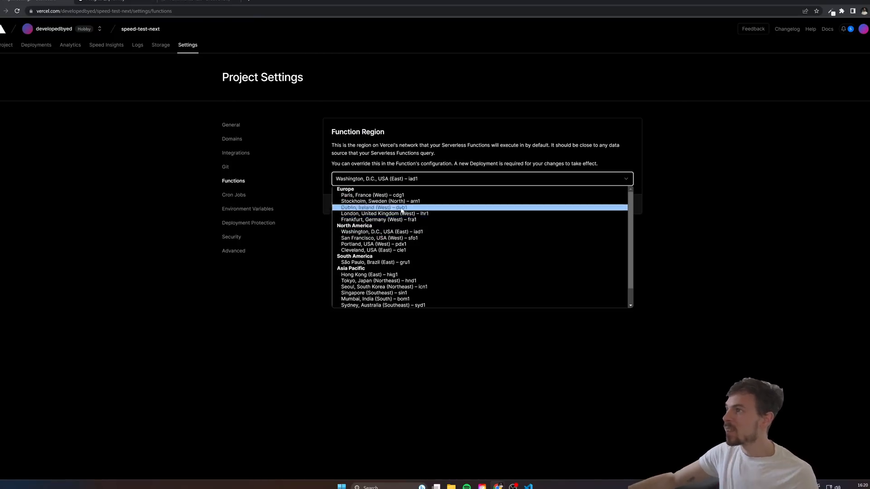
mouse_move(382, 213)
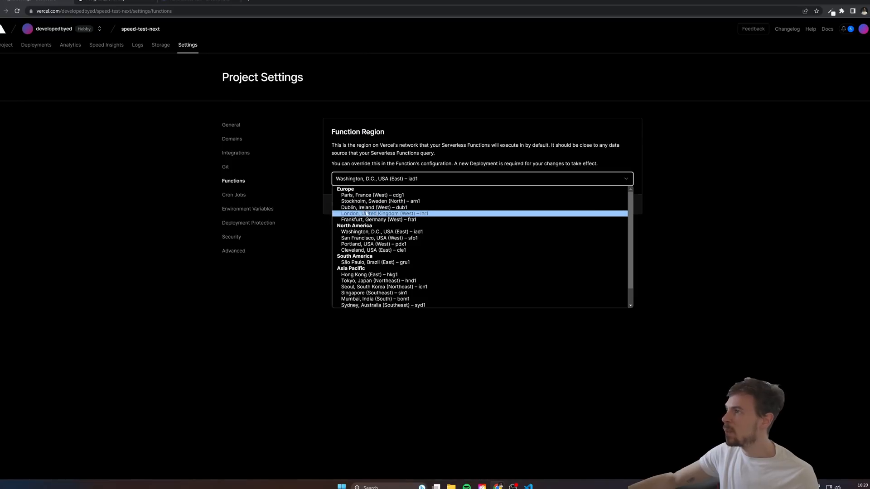
click(377, 213)
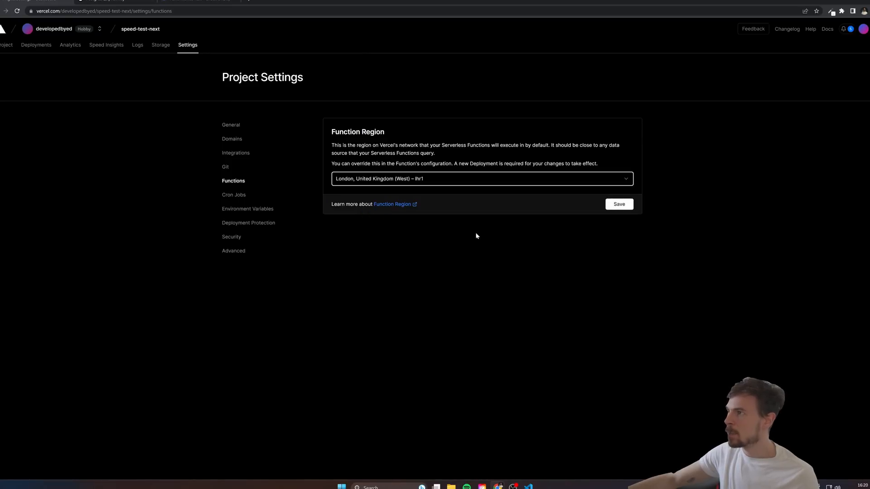
click(618, 204)
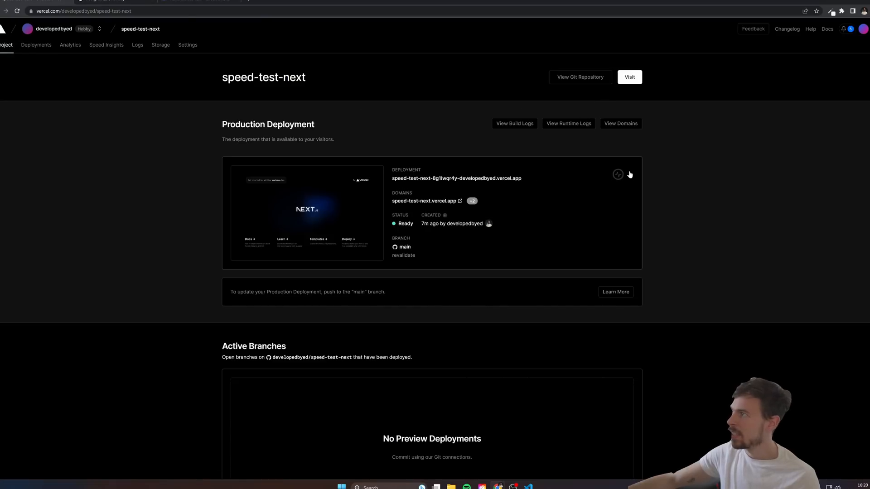
- Find api/get-feed in the new deployment's functions and highlight its London, United Kingdom region
click(630, 175)
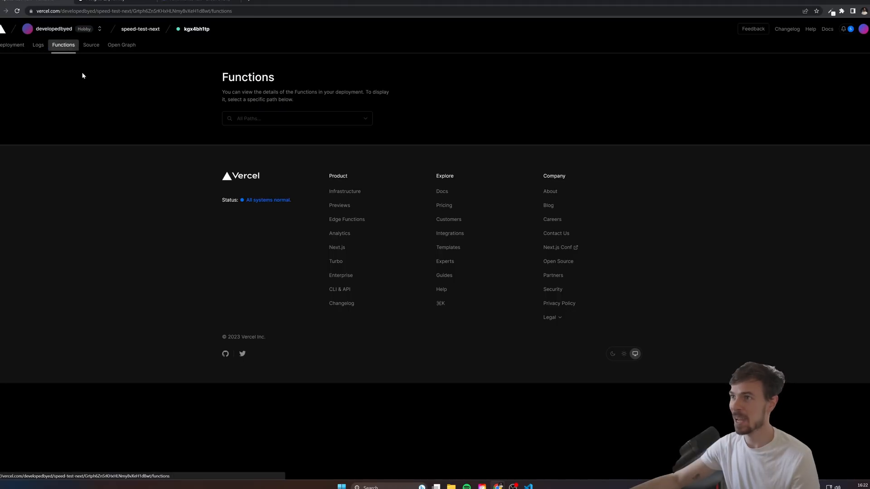
text(api/get-feed)
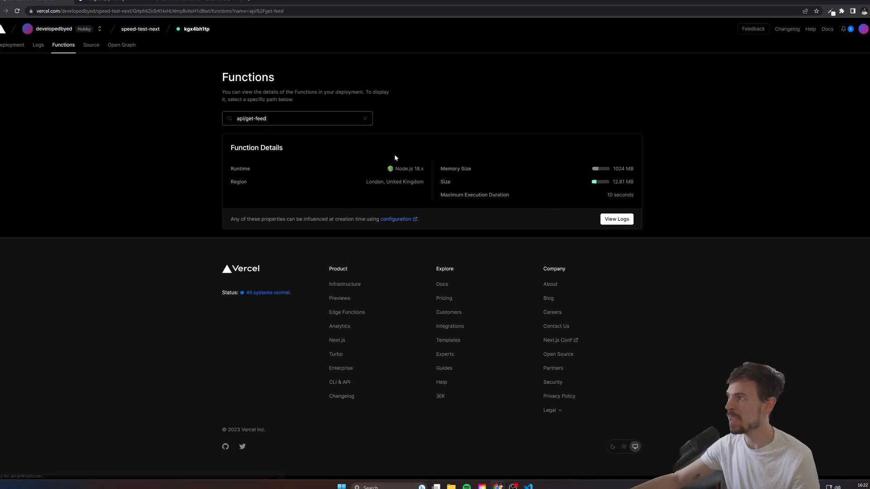
drag(368, 181, 423, 182)
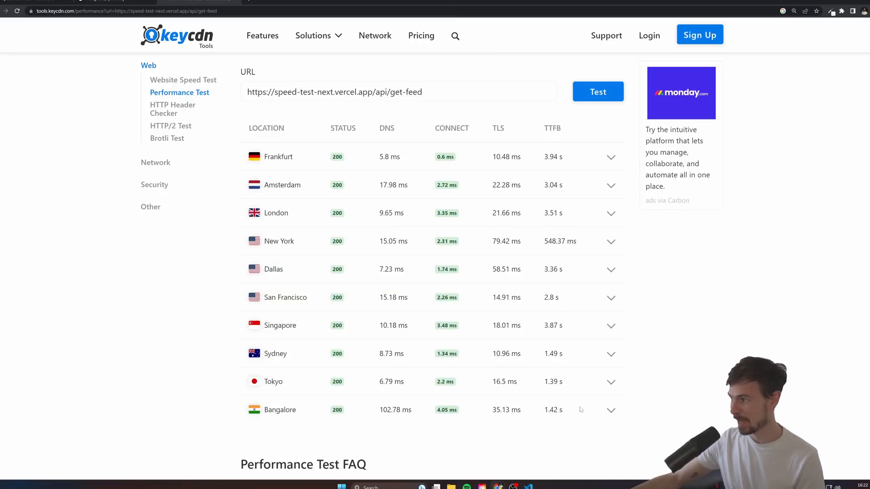
- Single out Sydney's 1.49 s time to first byte in the get-feed results
double_click(551, 353)
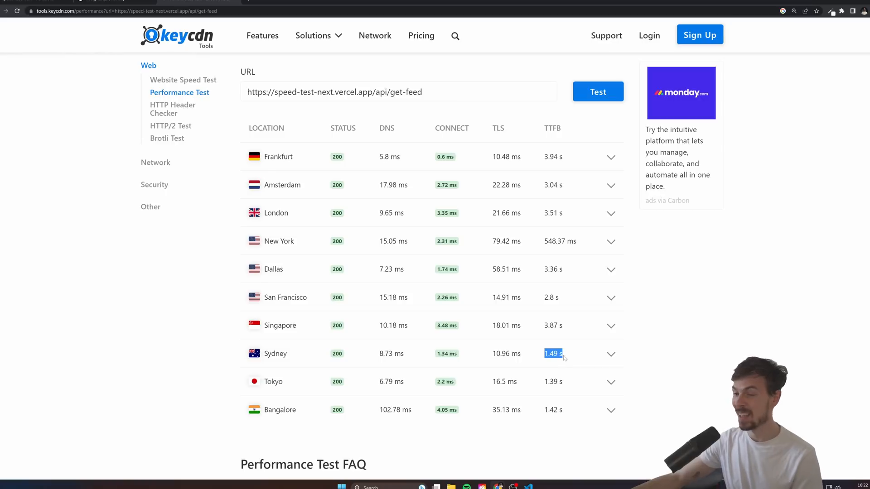
mouse_move(555, 337)
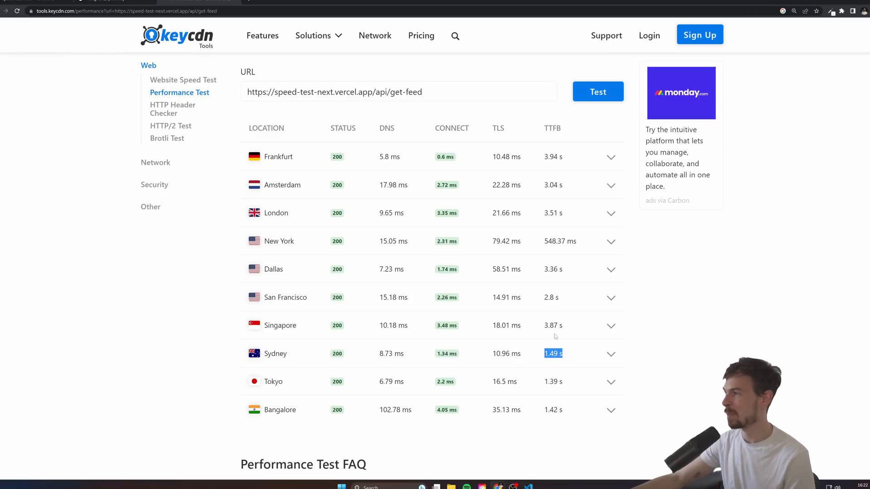
mouse_move(577, 286)
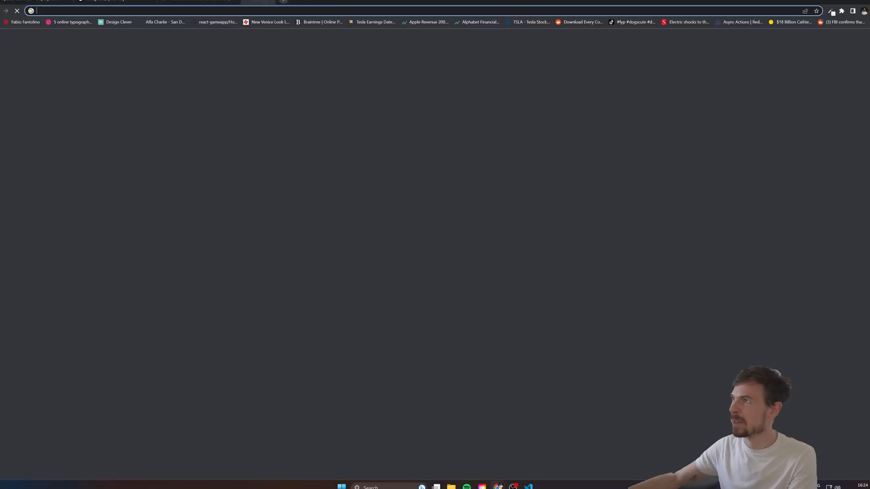
- Search 'prisma 9x faster' and open Prisma's serverless cold starts article
text(prisma 9x faster)
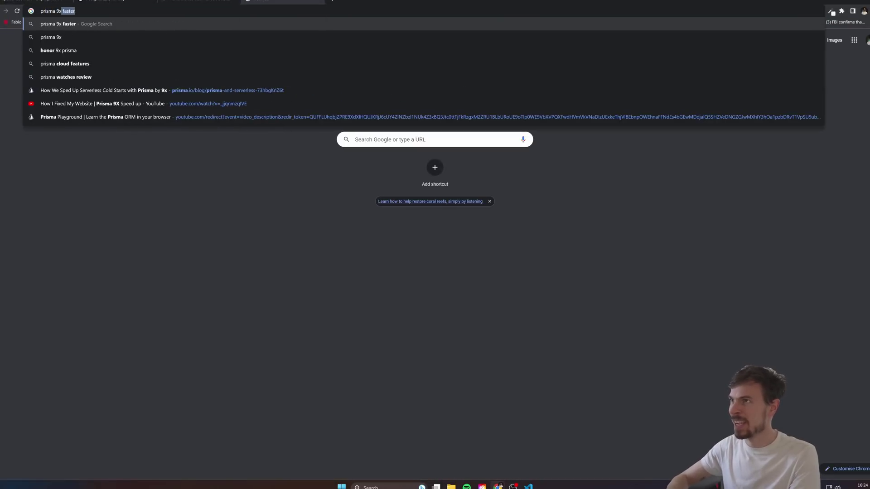
key(Enter)
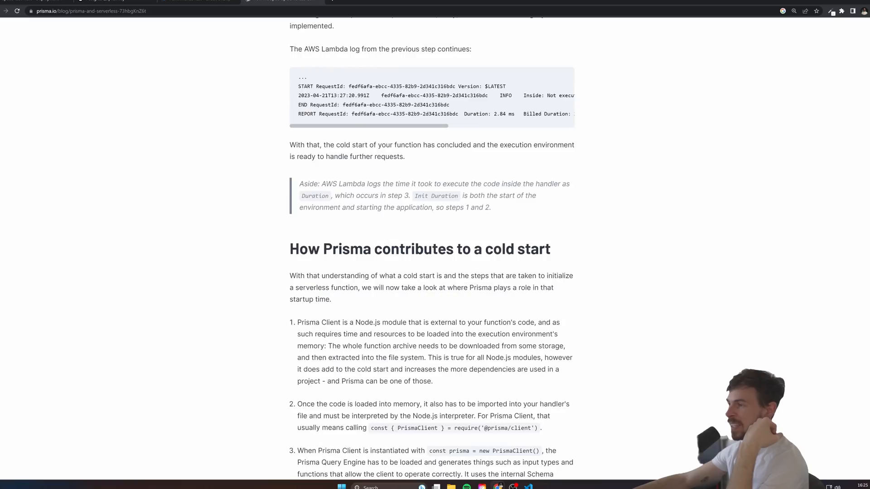
- Read through the article, highlighting the Schema Builder sentences and viewing the before/after startup graphs
scroll(down, 3)
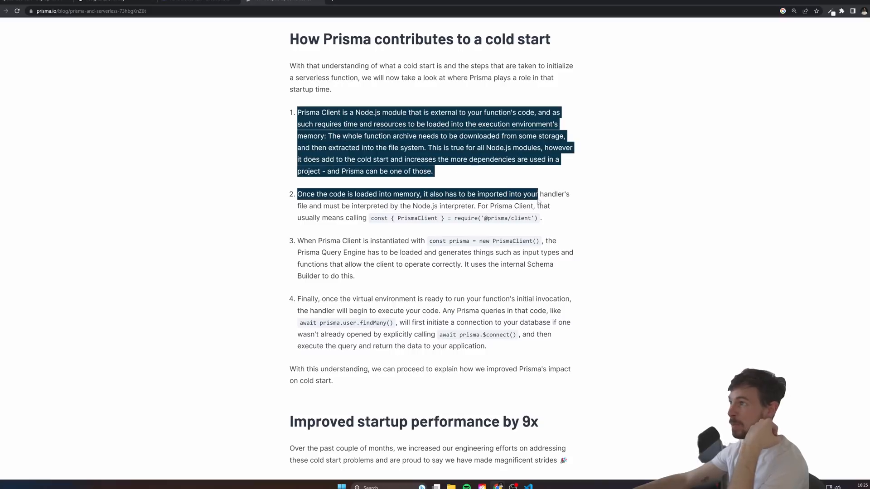
click(570, 152)
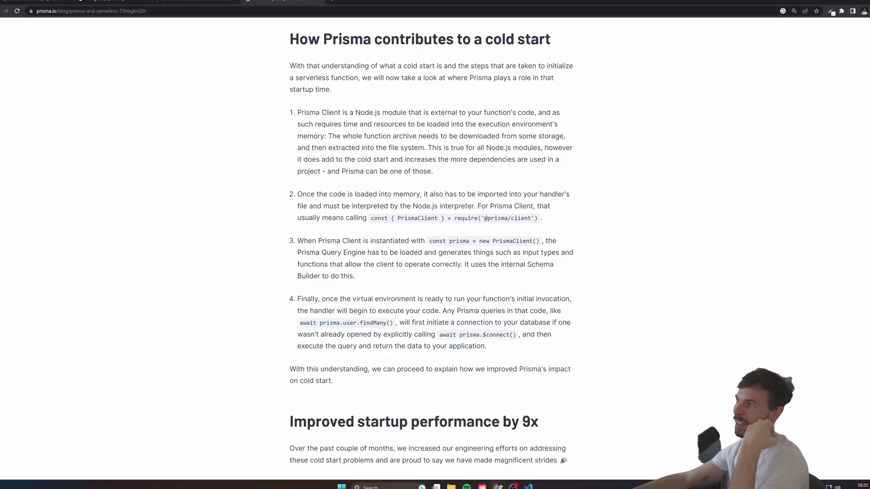
scroll(down, 3)
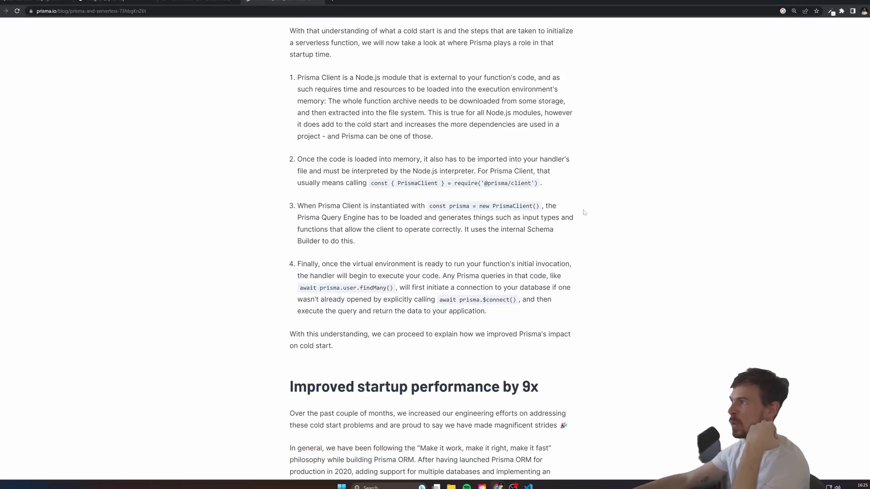
scroll(down, 3)
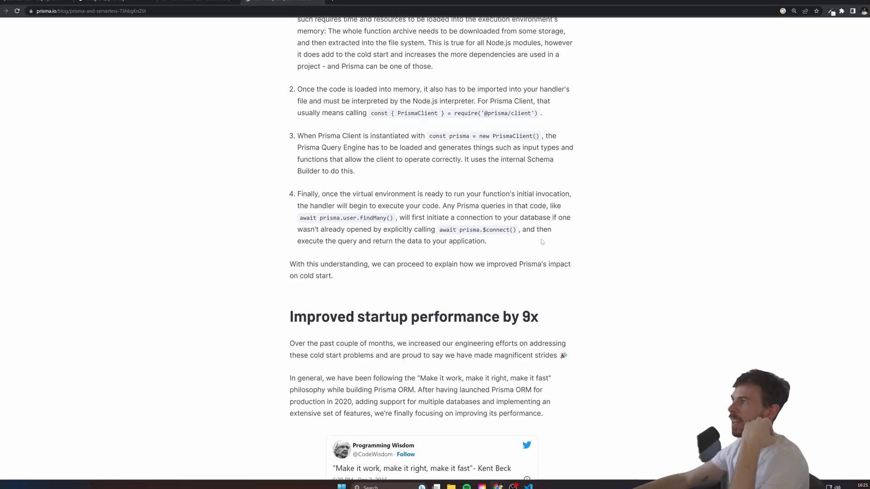
mouse_move(486, 174)
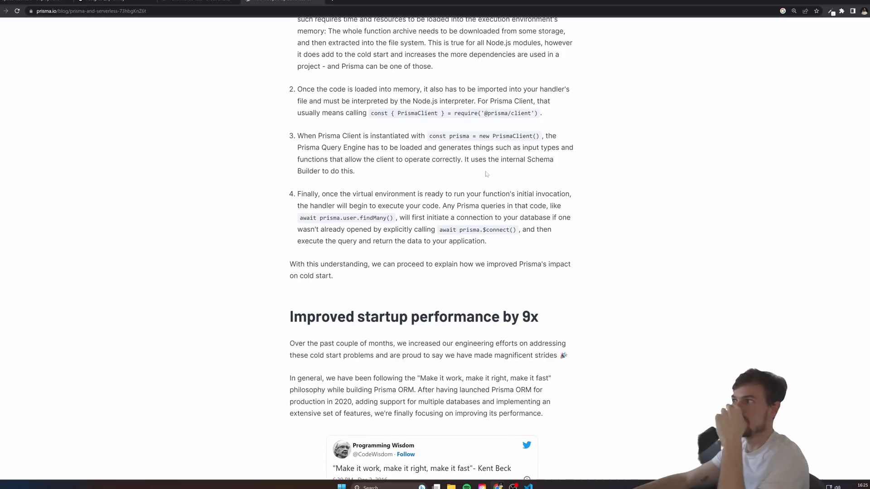
drag(485, 159, 354, 171)
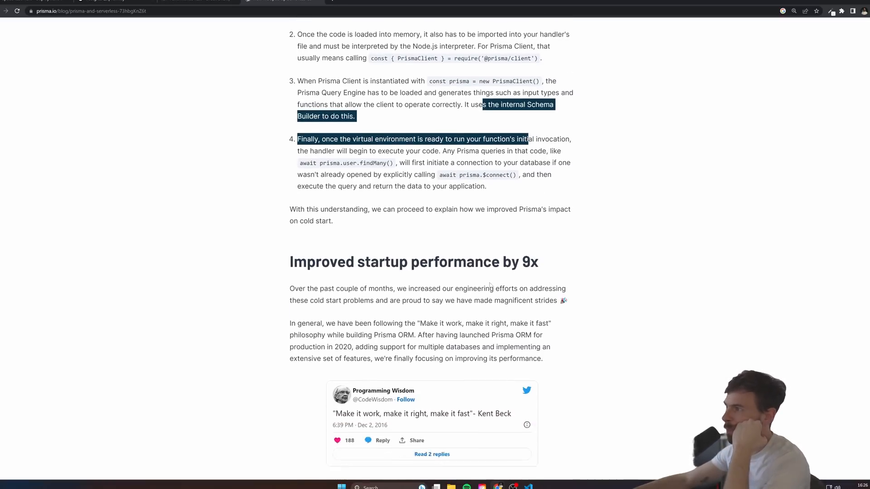
scroll(down, 3)
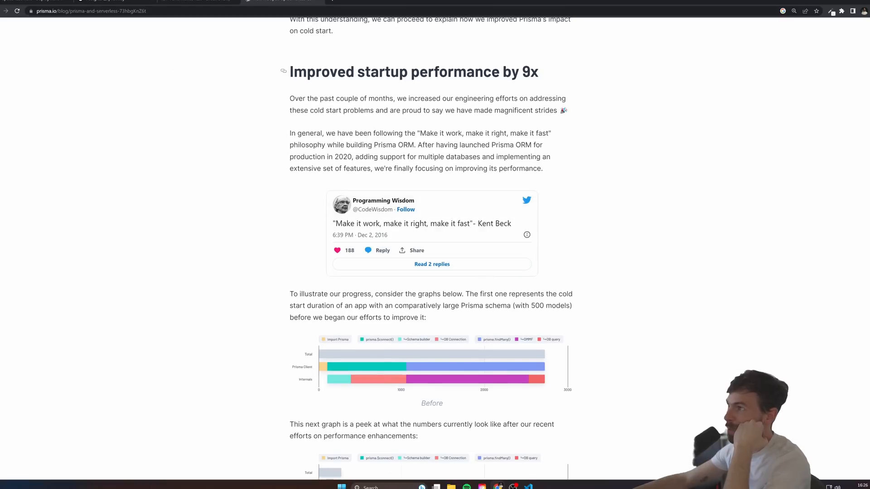
scroll(down, 3)
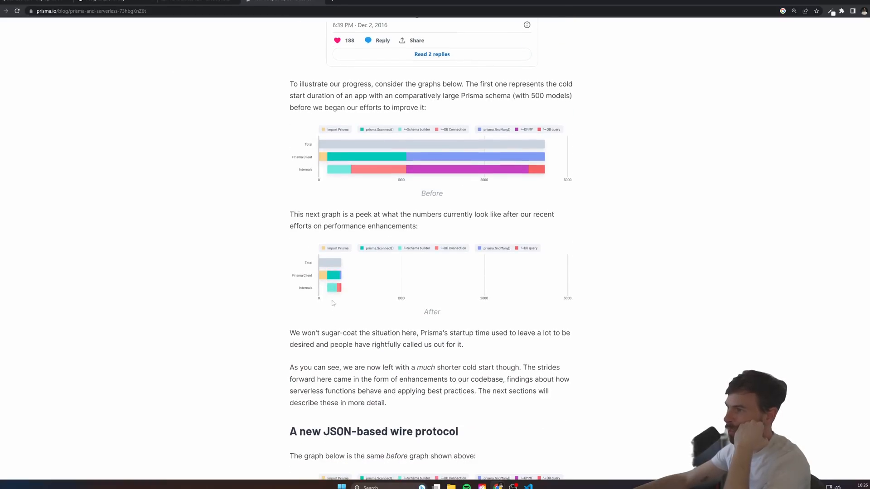
scroll(down, 3)
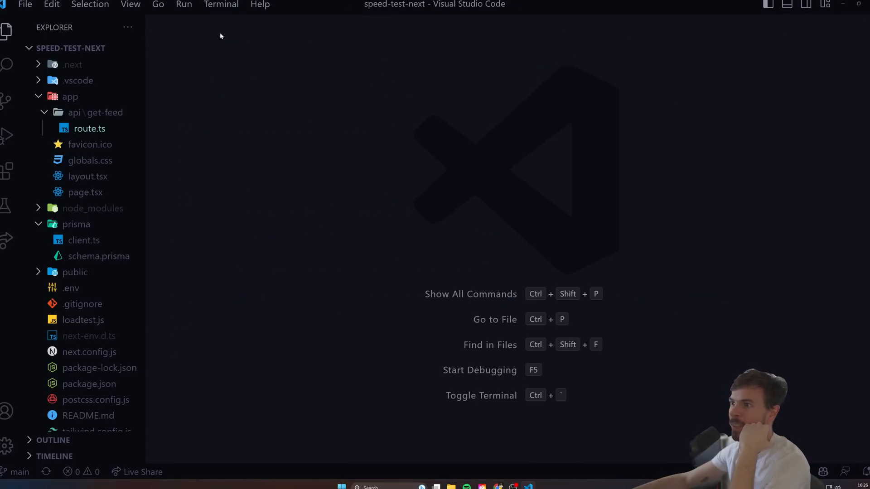
- Add previewFeatures = ["jsonProtocol"] to the client generator block in prisma/schema.prisma
click(84, 240)
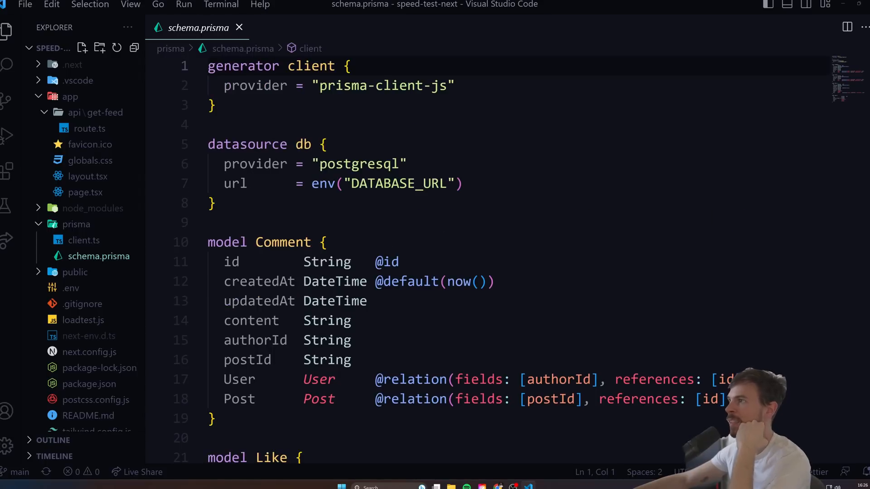
key(Enter)
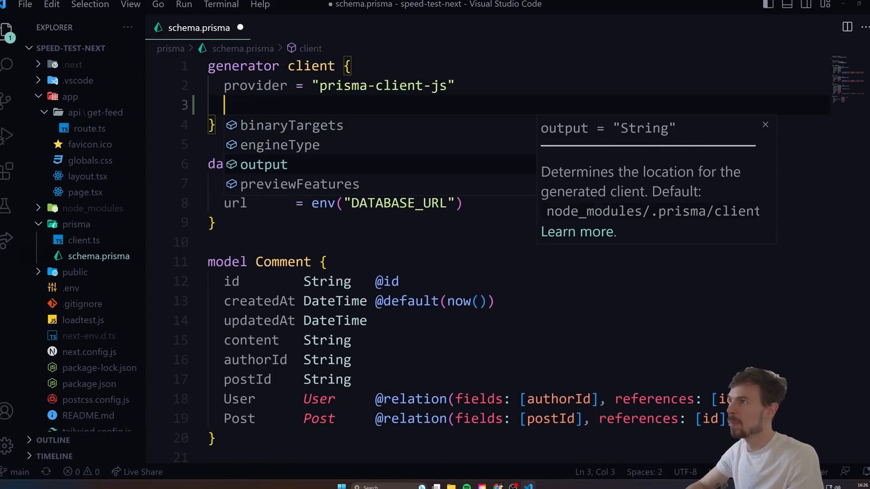
text(previewFeatures = [""])
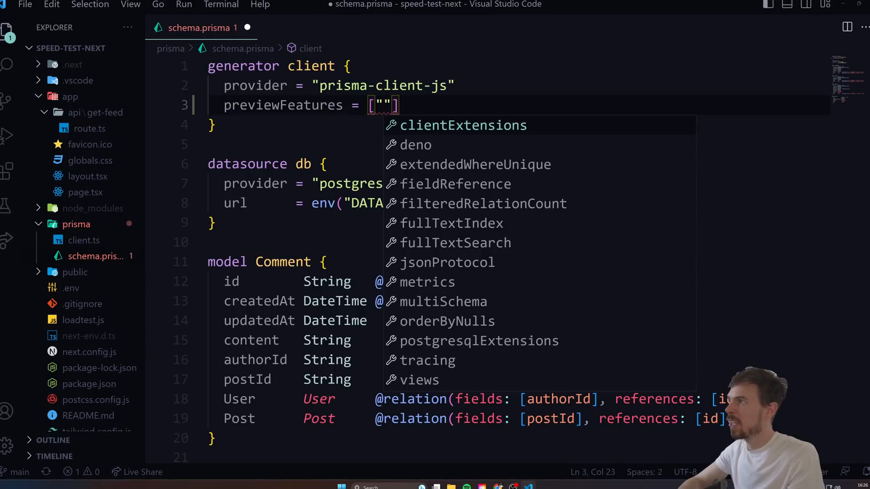
key(Down)
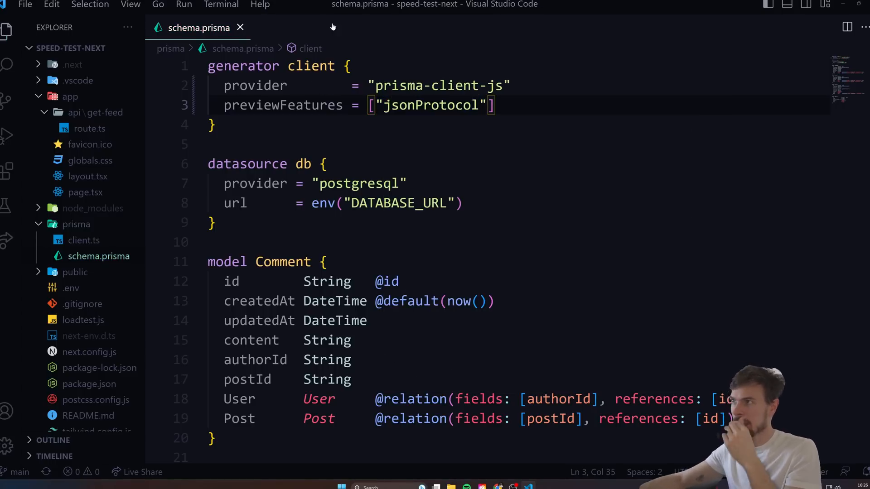
click(7, 110)
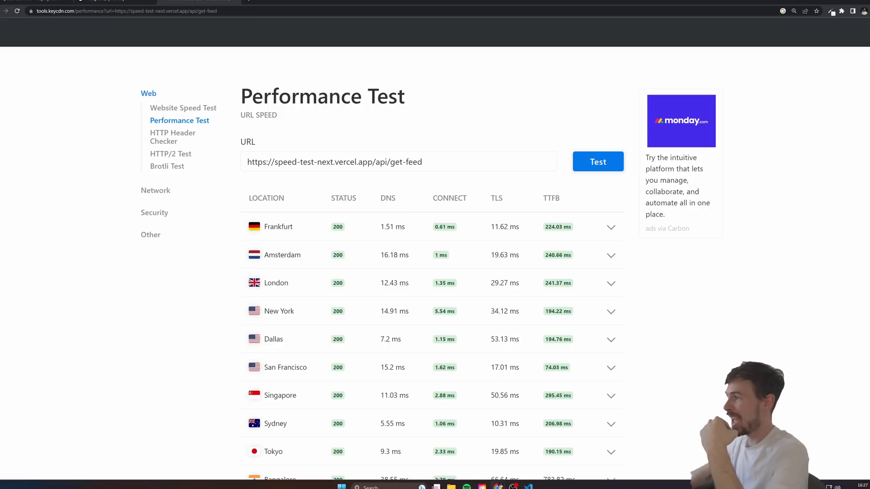
- Review the new ~200 ms get-feed TTFBs and expand then collapse Frankfurt's response headers
scroll(down, 3)
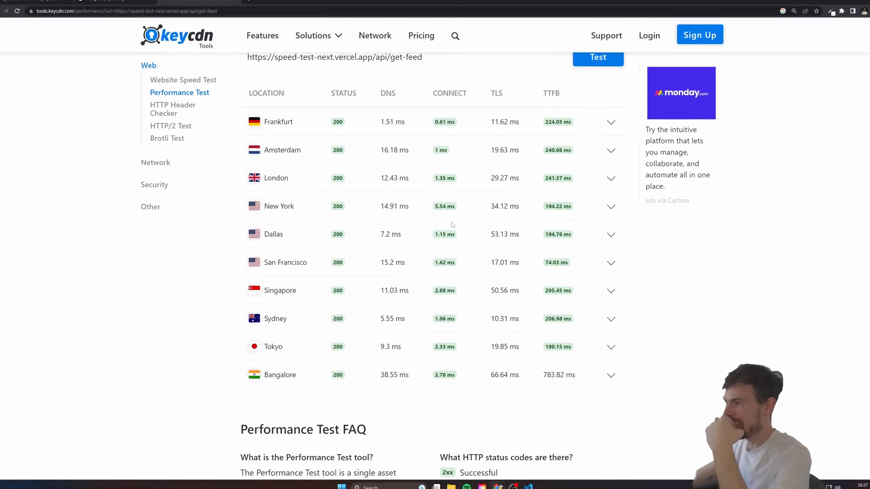
click(610, 121)
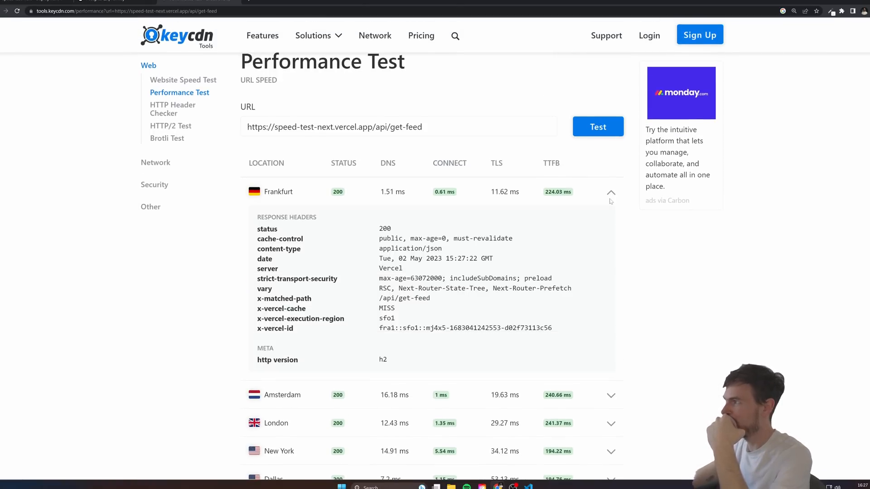
click(611, 192)
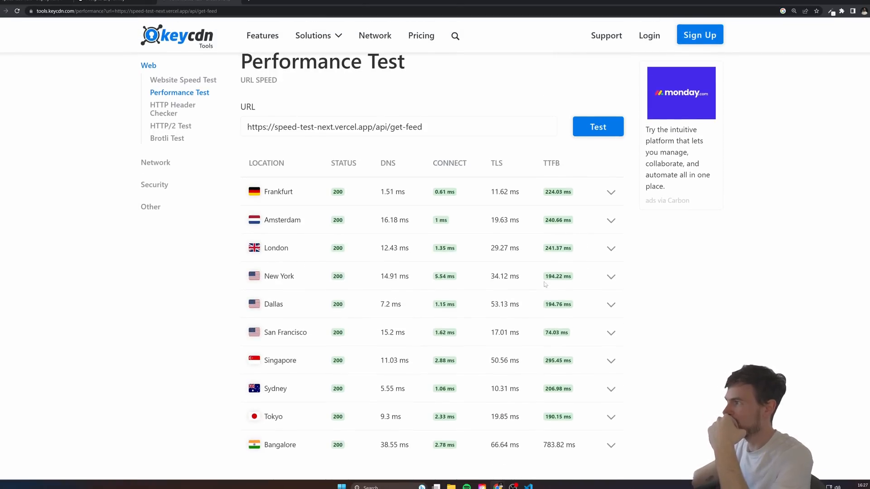
scroll(down, 3)
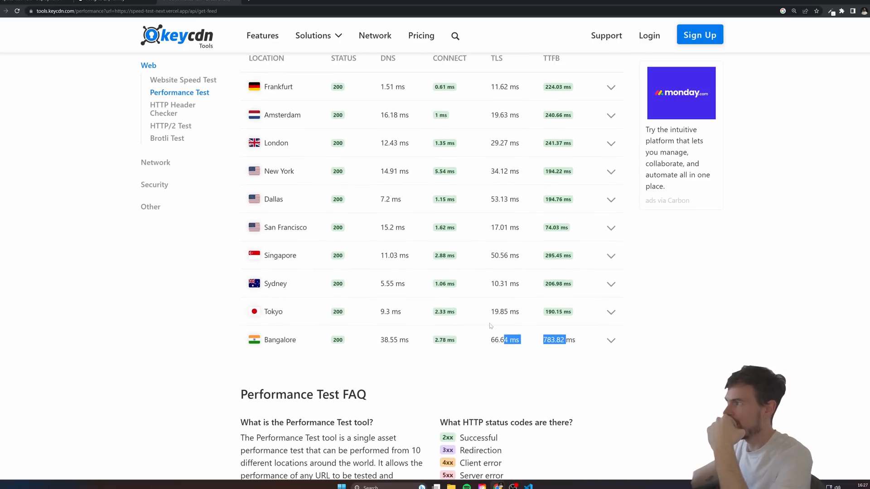
click(598, 162)
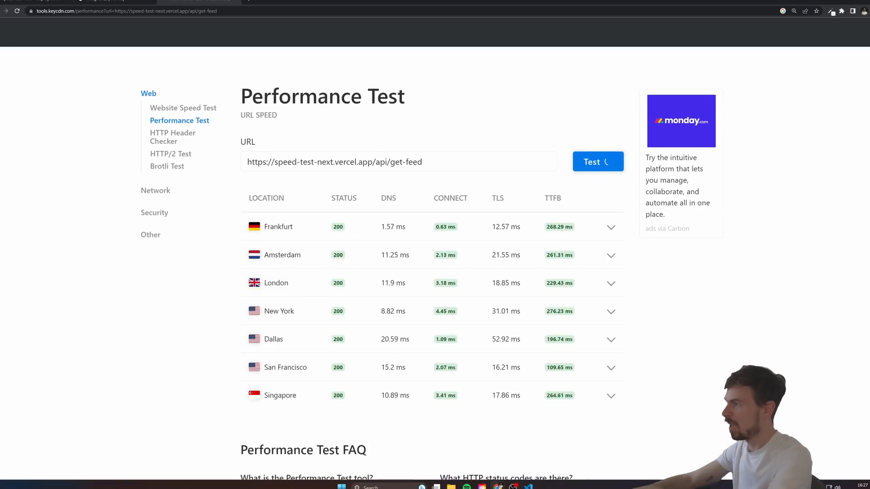
scroll(down, 3)
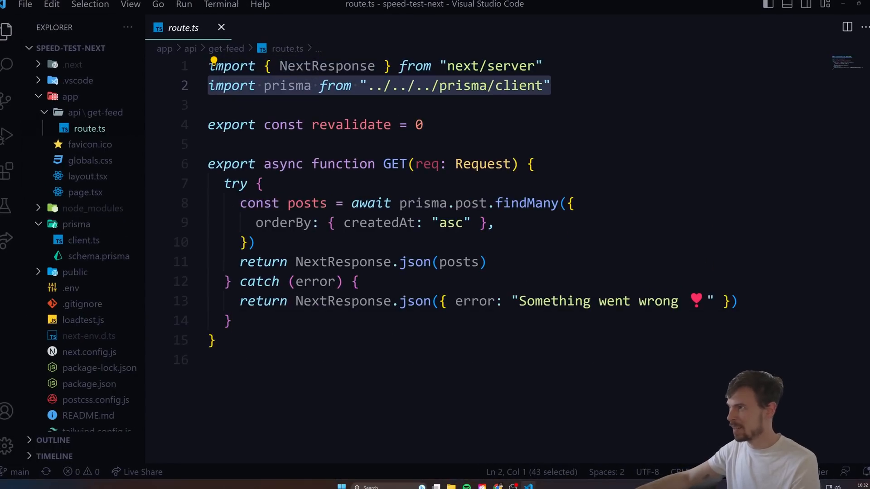
- Make get-feed return an Edge Function greeting, remove the Prisma import, and set runtime to edge
click(543, 86)
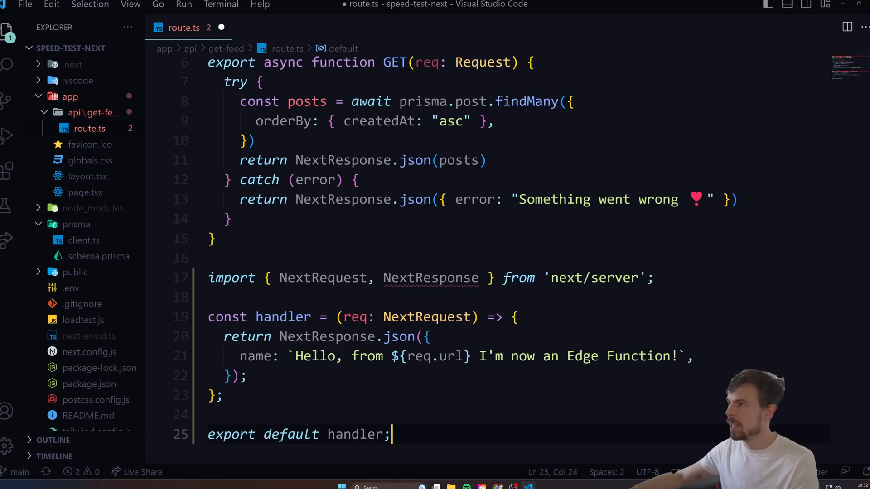
click(249, 376)
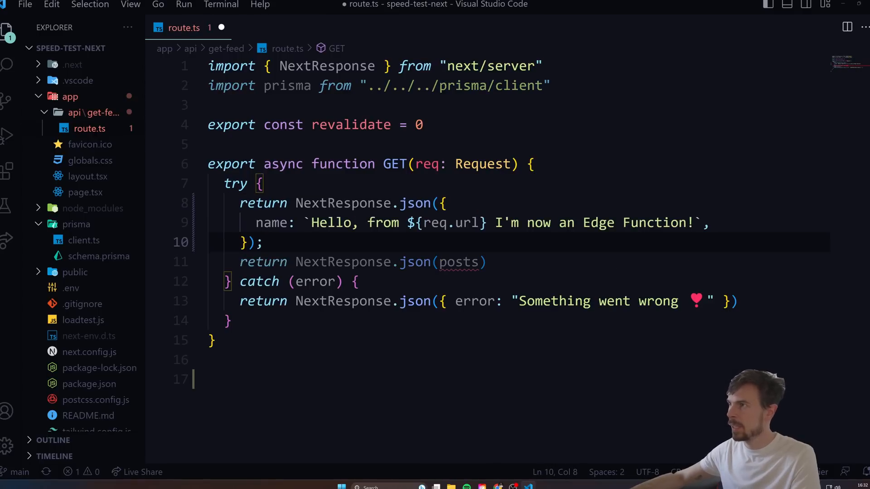
key(Delete)
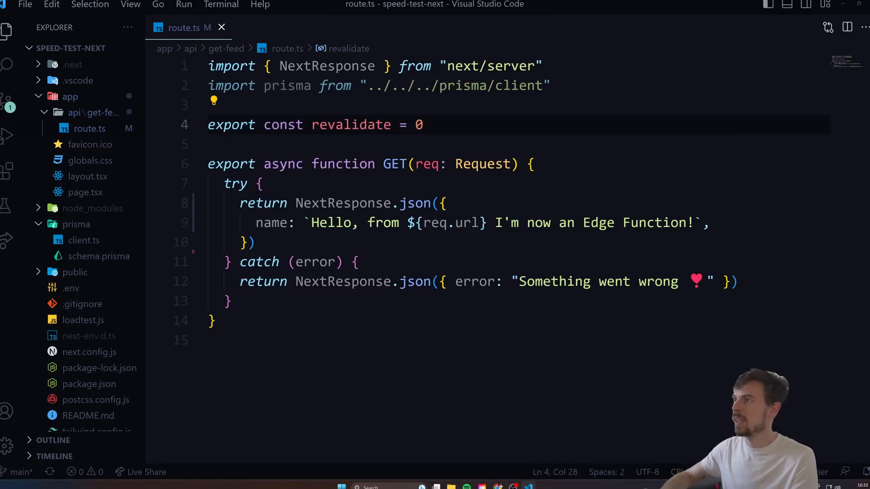
text(export const config = { amp: true })
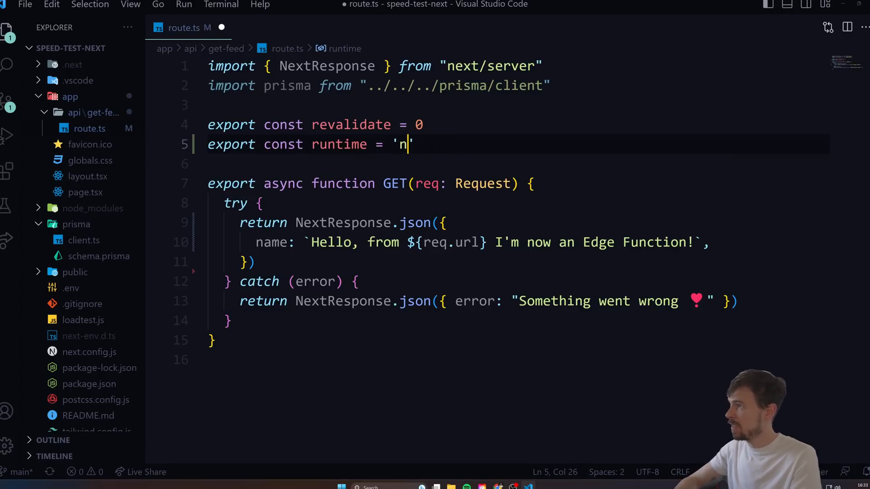
text(edge")
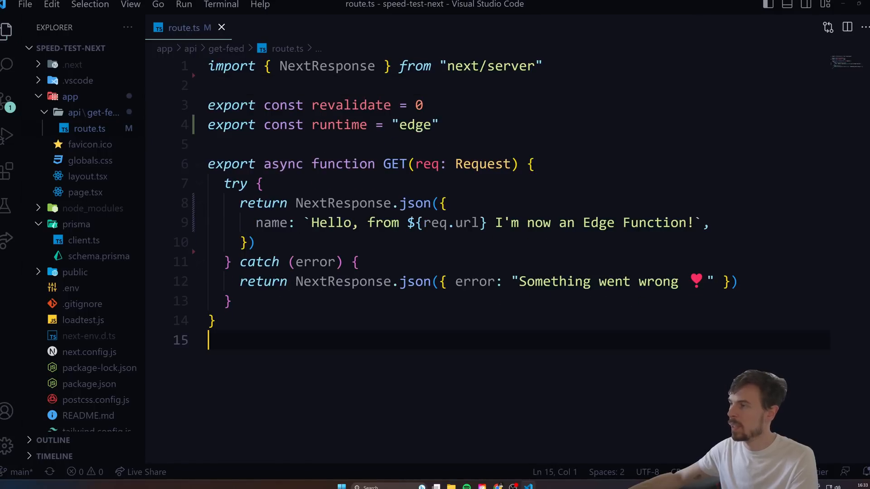
- Commit the edge route change from Source Control with the message 'edge'
click(7, 105)
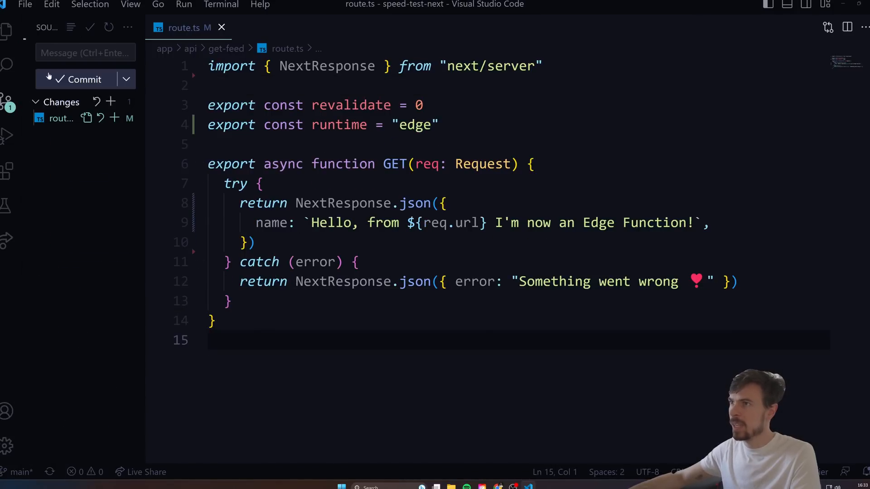
text(edgr)
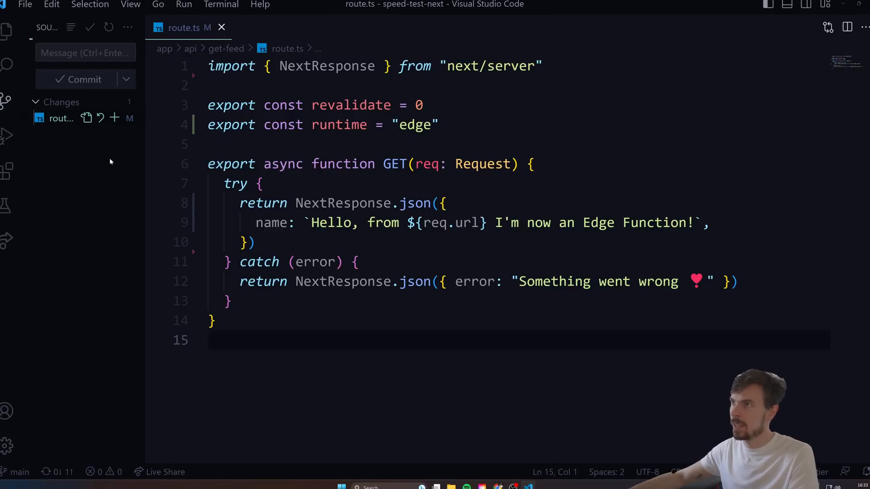
click(78, 80)
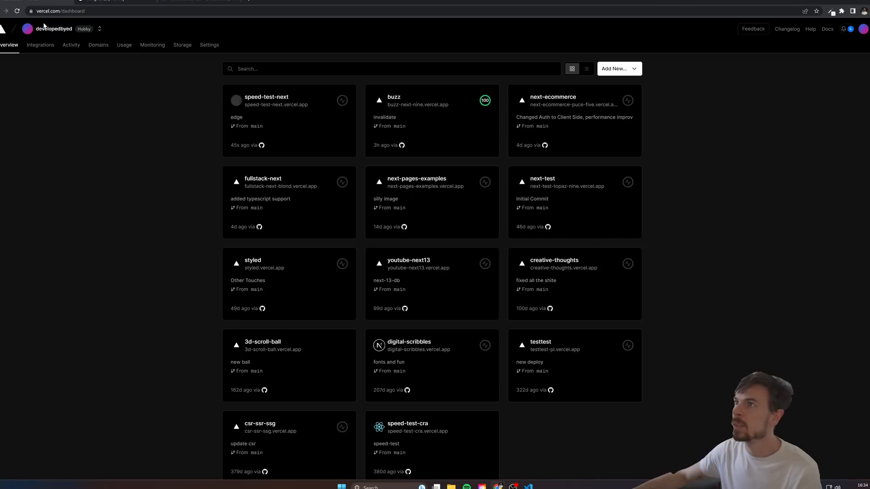
- Open api/get-feed in speed-test-next's latest deployment and emphasise its Global region value
click(264, 96)
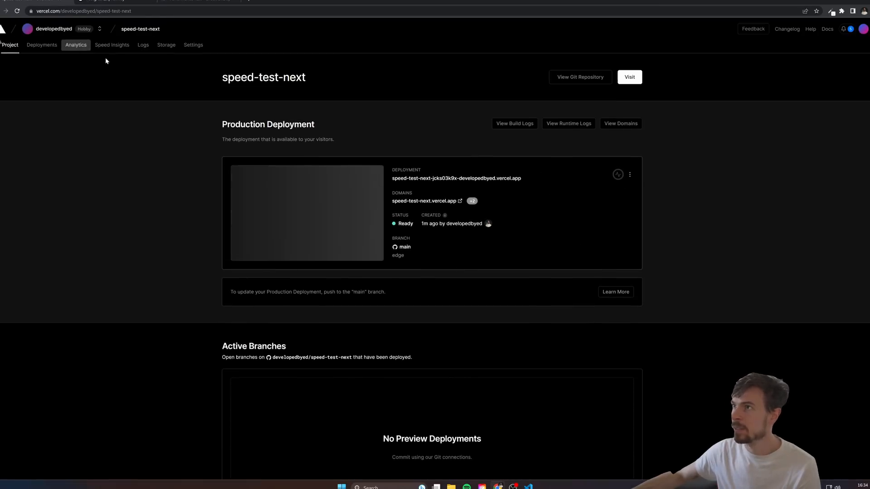
click(187, 44)
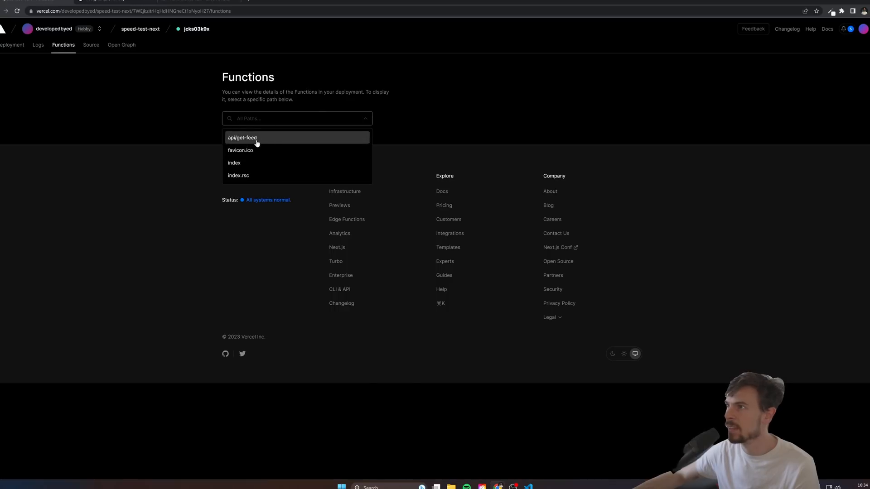
click(254, 137)
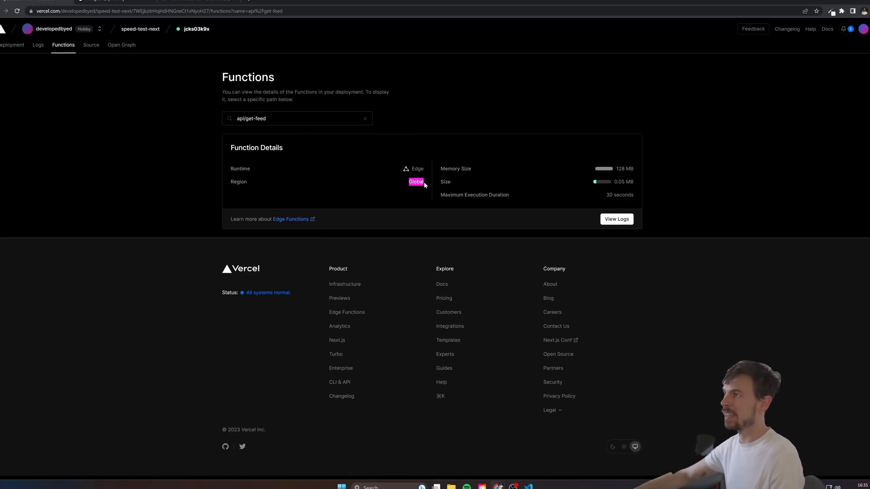
double_click(451, 195)
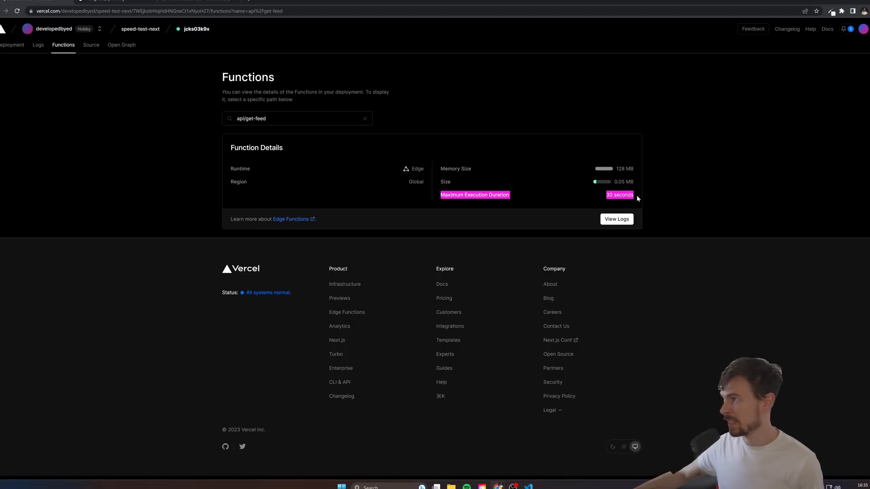
mouse_move(606, 184)
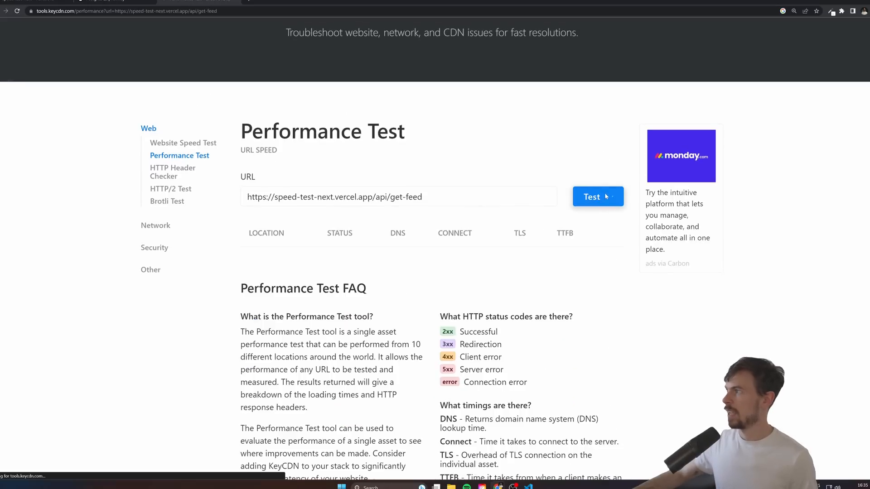
- Test the edge get-feed URL from nine locations, highlighting Tokyo's TTFB among mostly sub-150 ms results
click(598, 197)
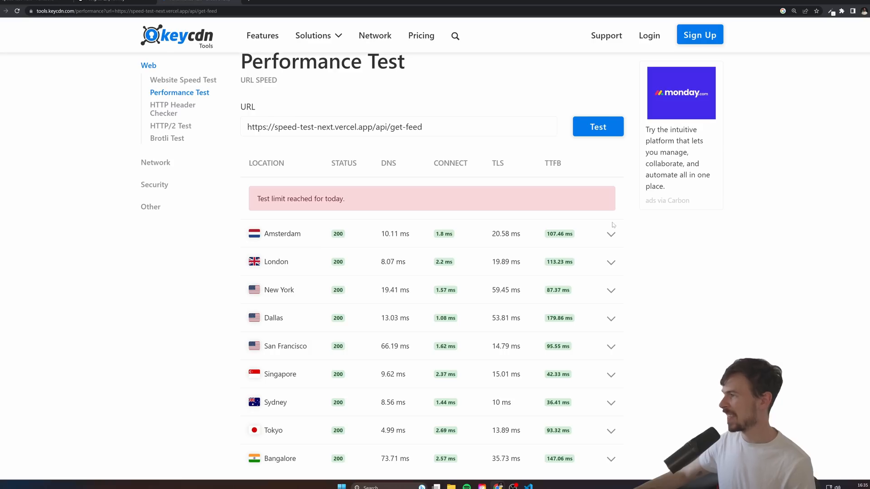
scroll(down, 3)
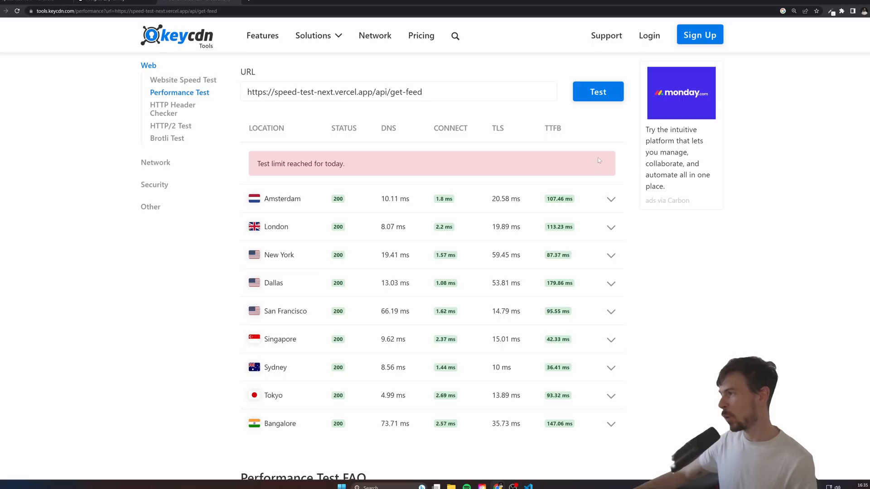
scroll(down, 3)
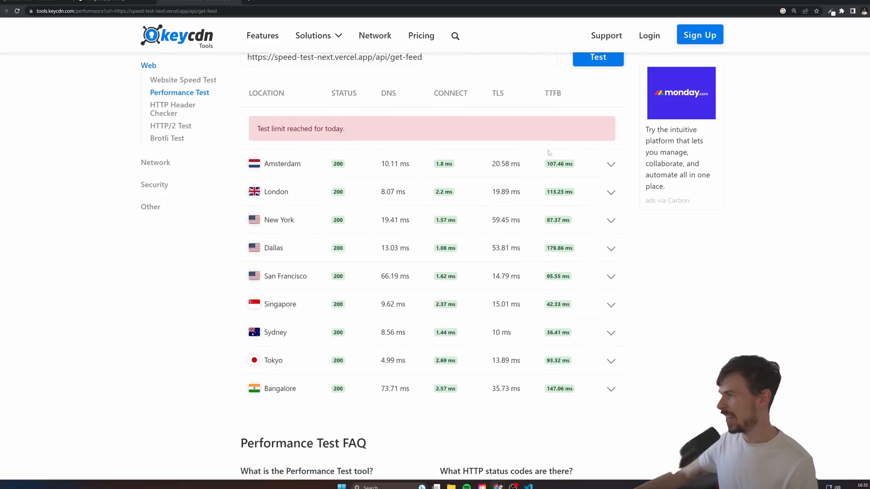
double_click(559, 163)
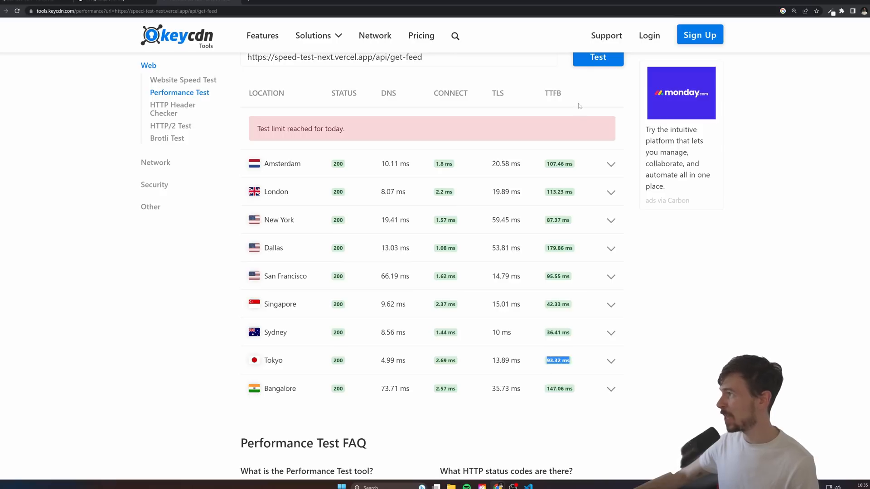
click(597, 57)
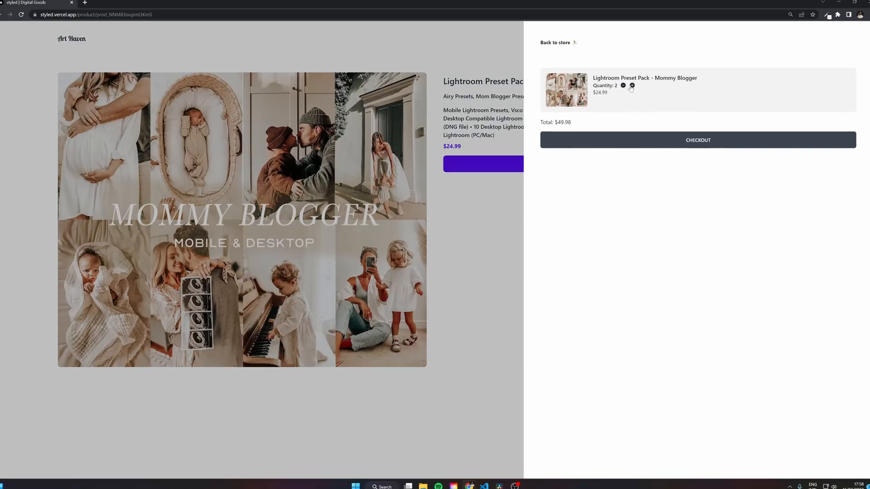
click(698, 139)
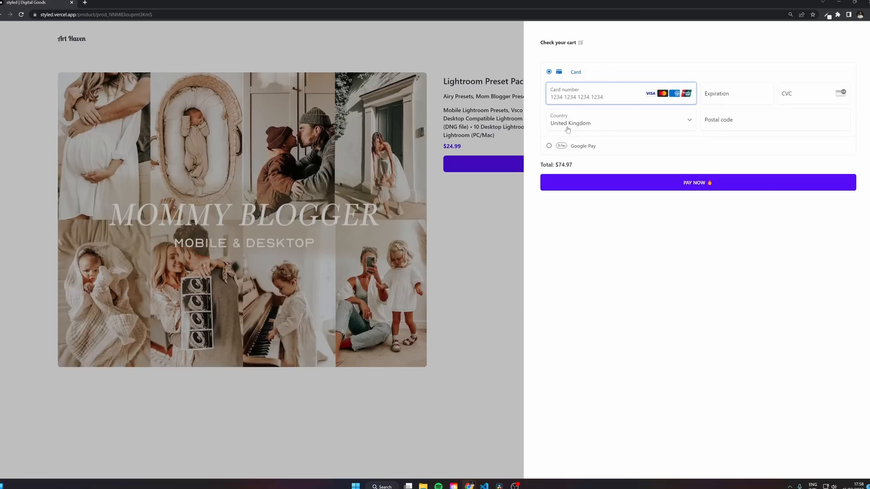
text(4242 4242 4242 4242)
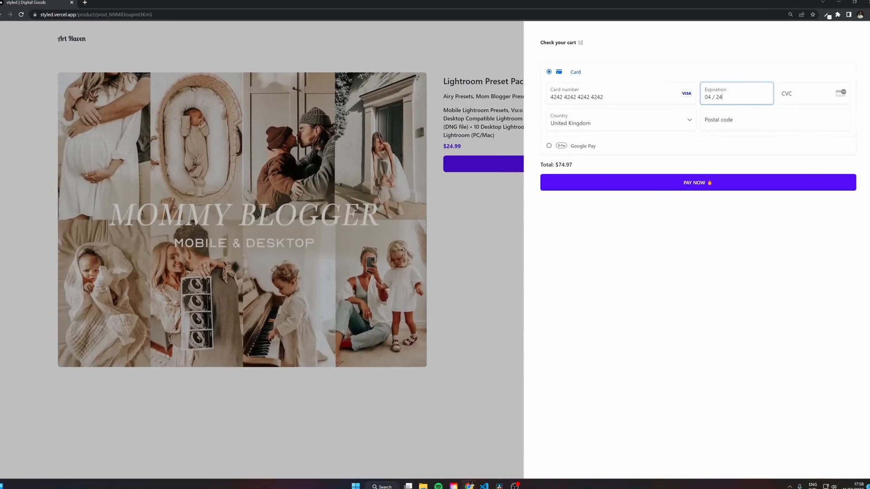
click(697, 183)
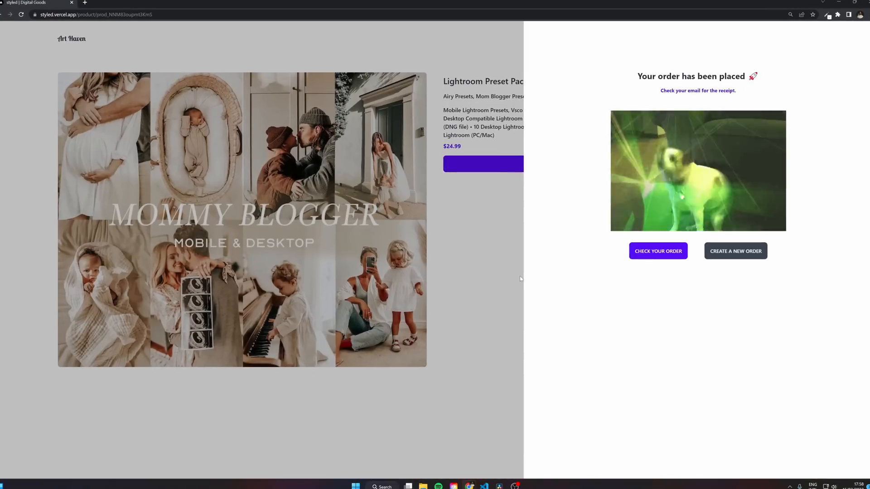
click(658, 251)
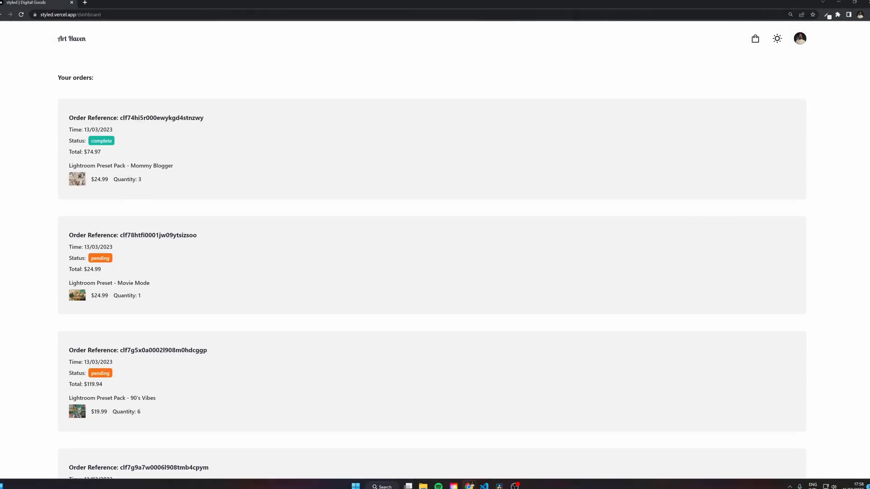